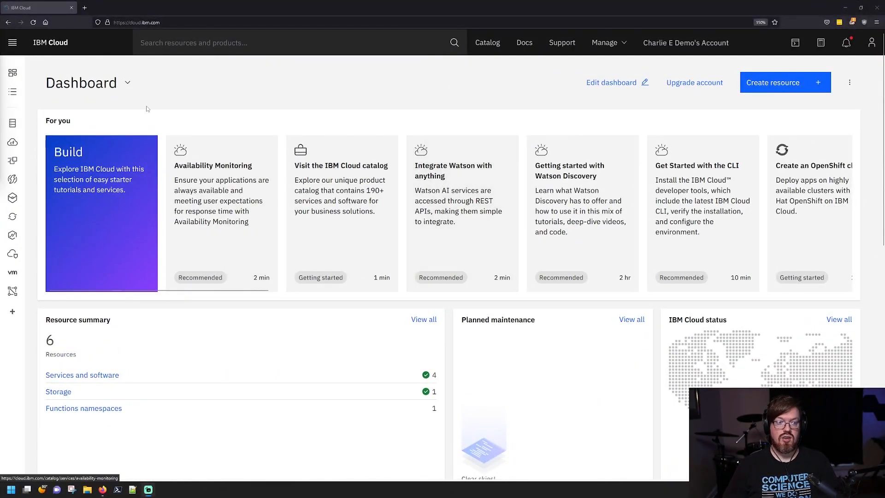
# Step: Navigate from the dashboard menu to Functions Overview, then to the Actions list
pyautogui.click(13, 42)
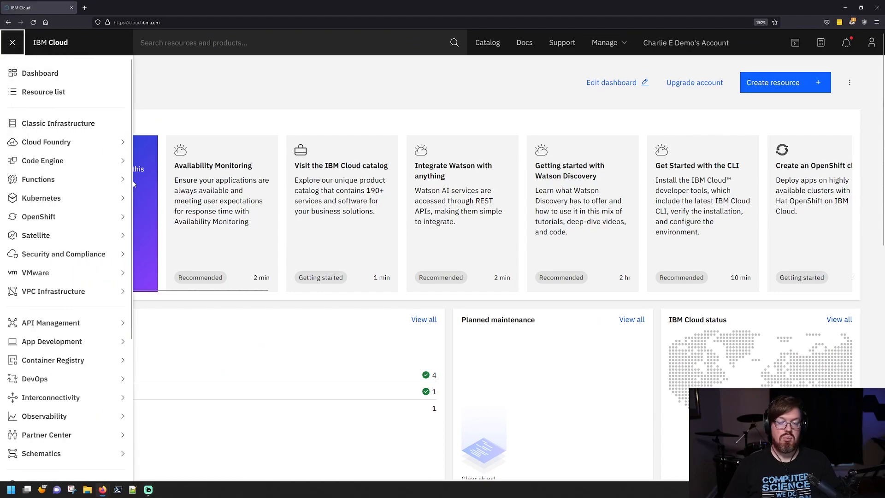
pyautogui.click(38, 179)
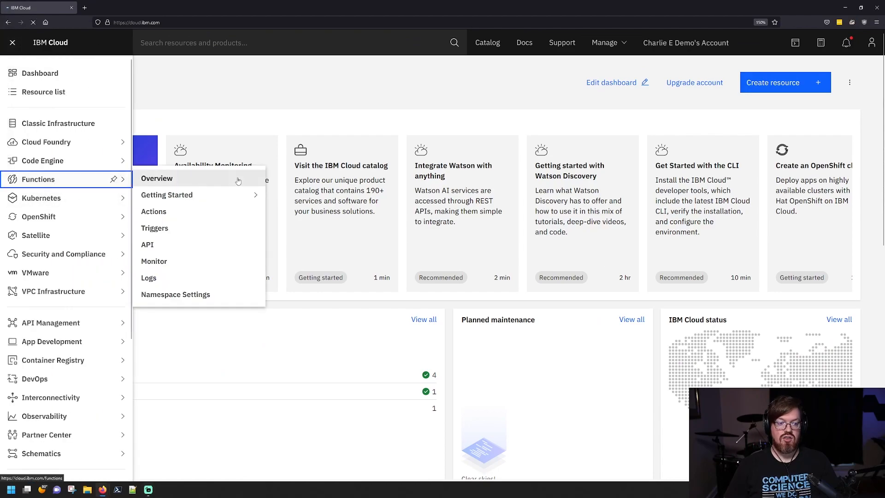
pyautogui.click(157, 178)
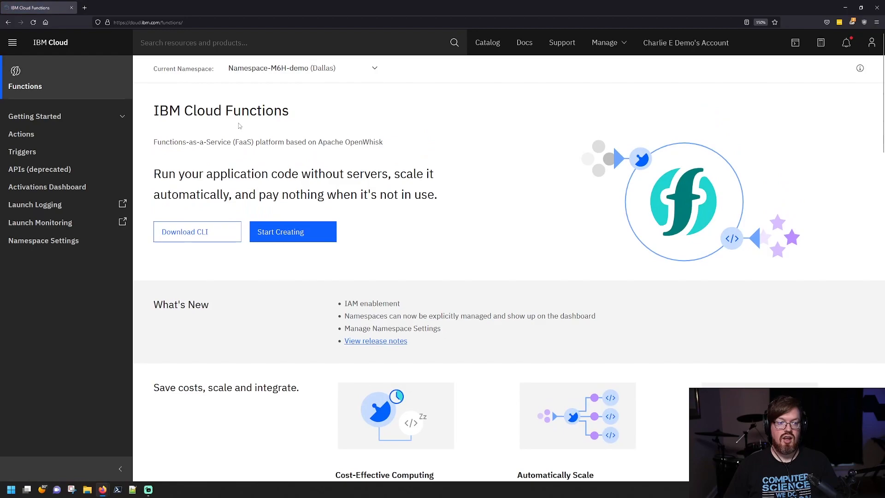
pyautogui.moveTo(21, 134)
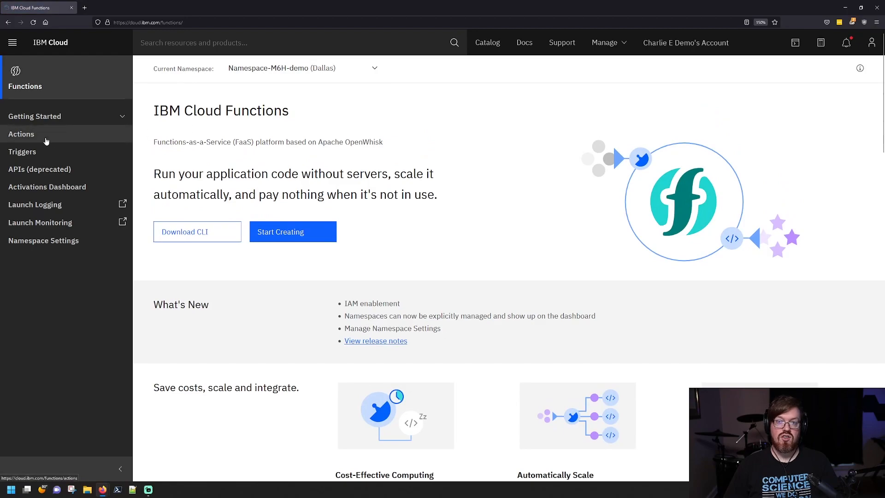
pyautogui.click(20, 134)
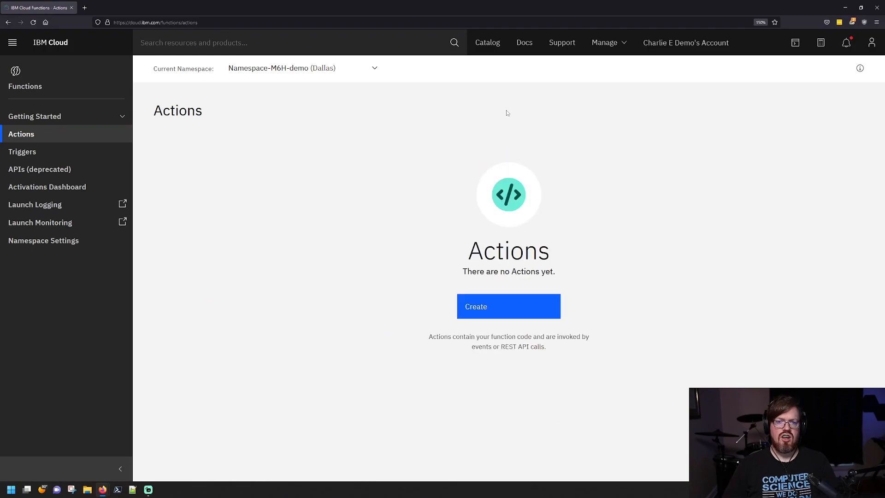
pyautogui.moveTo(603, 271)
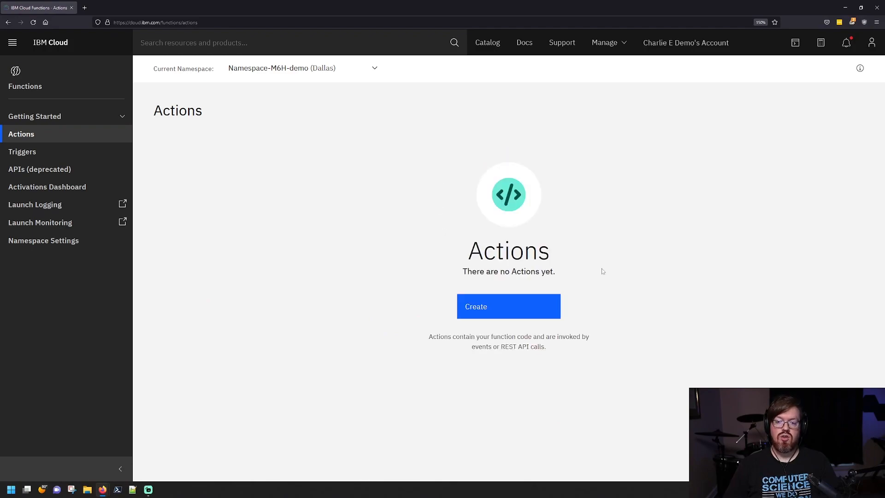
pyautogui.moveTo(355, 136)
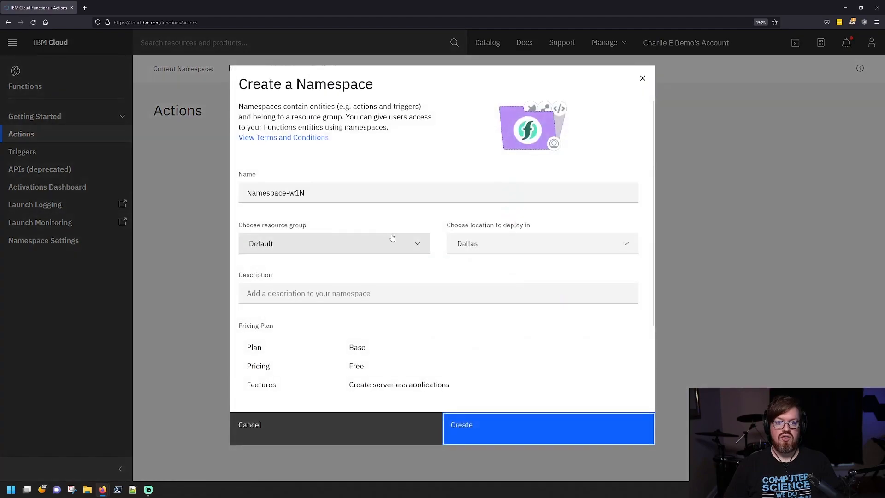
pyautogui.doubleClick(282, 193)
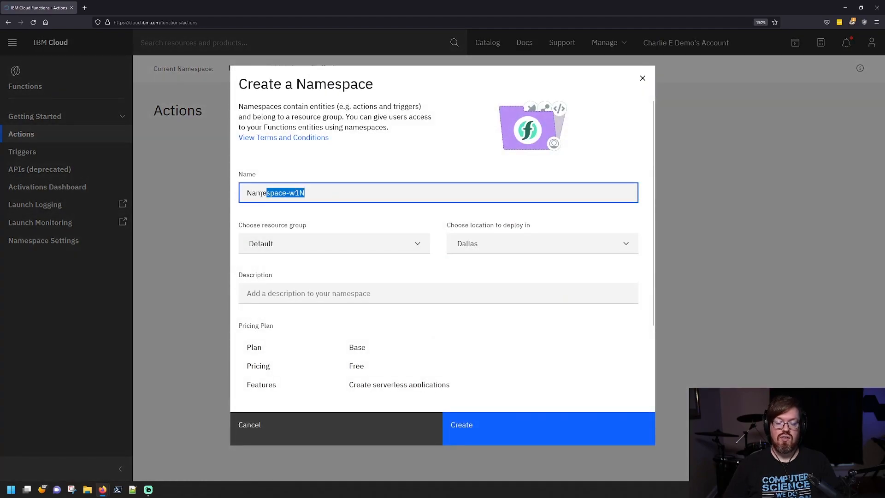
pyautogui.click(333, 243)
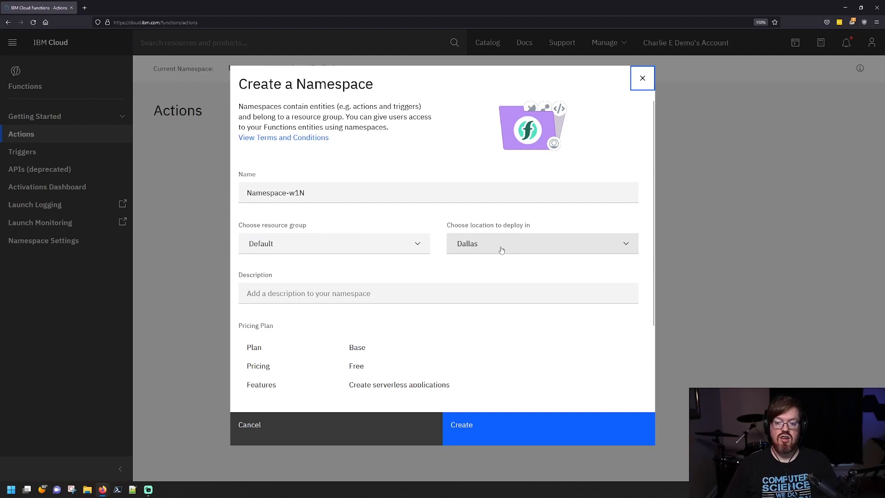
pyautogui.click(540, 243)
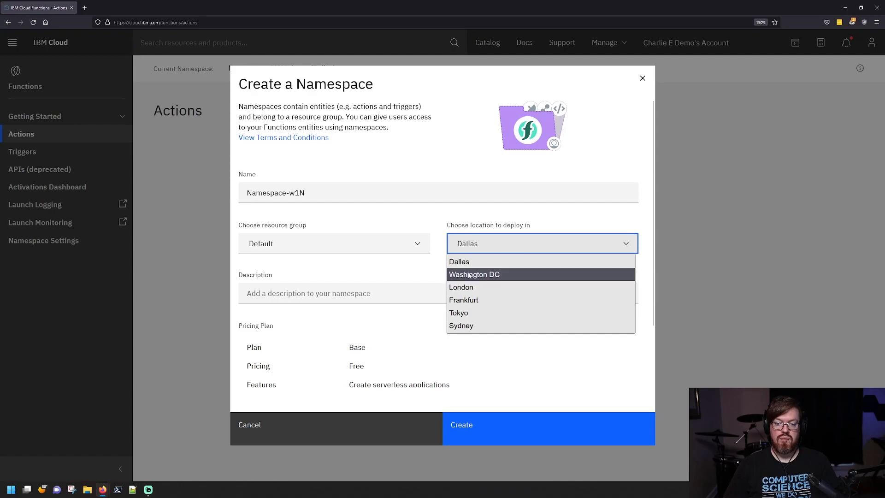
pyautogui.click(403, 293)
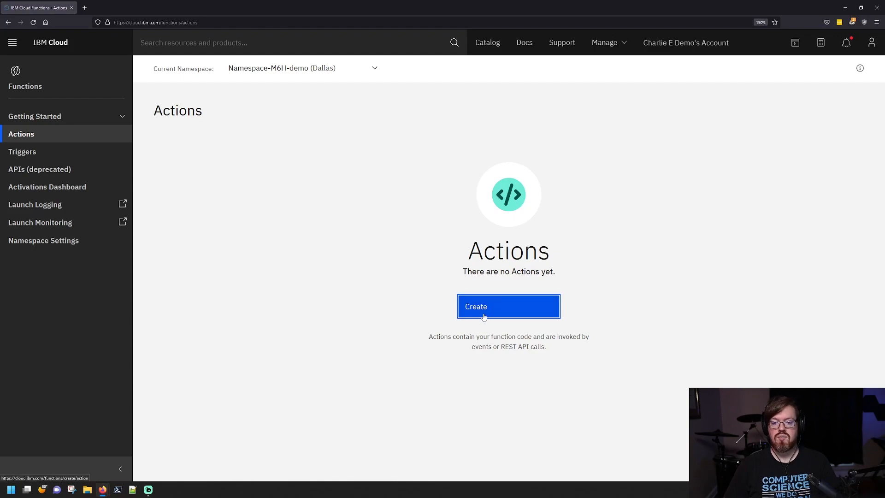
# Step: Create an action named 'nodejsdemo' using Node.js 16 in the default package
pyautogui.click(507, 307)
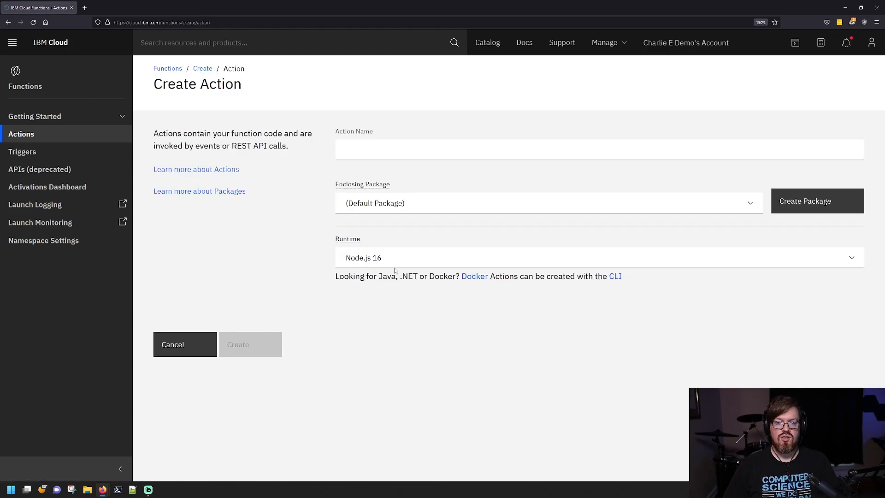
pyautogui.click(564, 149)
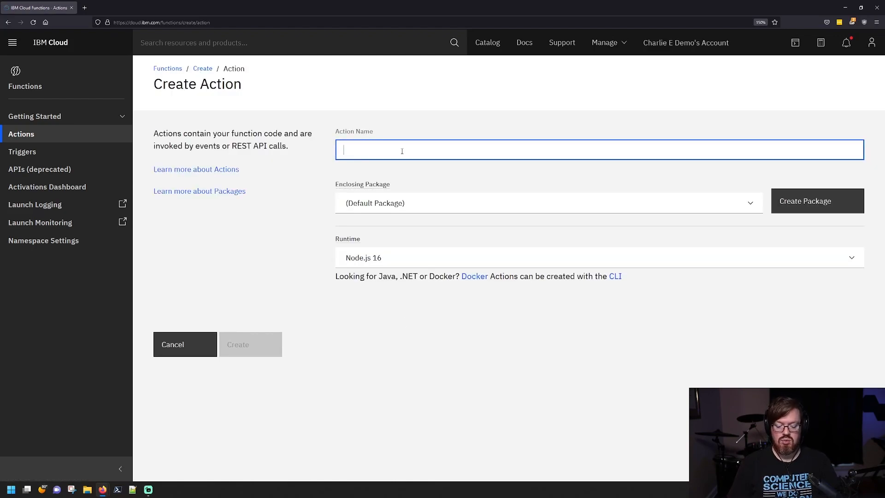
pyautogui.write('n')
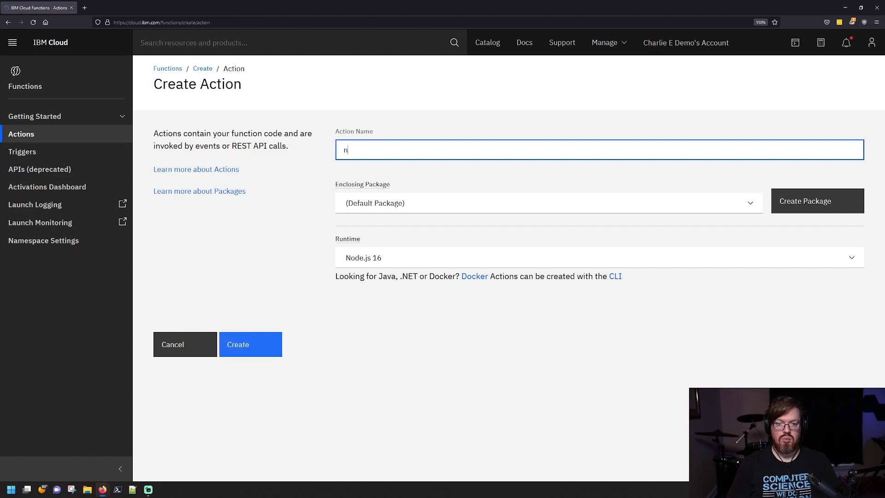
pyautogui.write('odejsdemo')
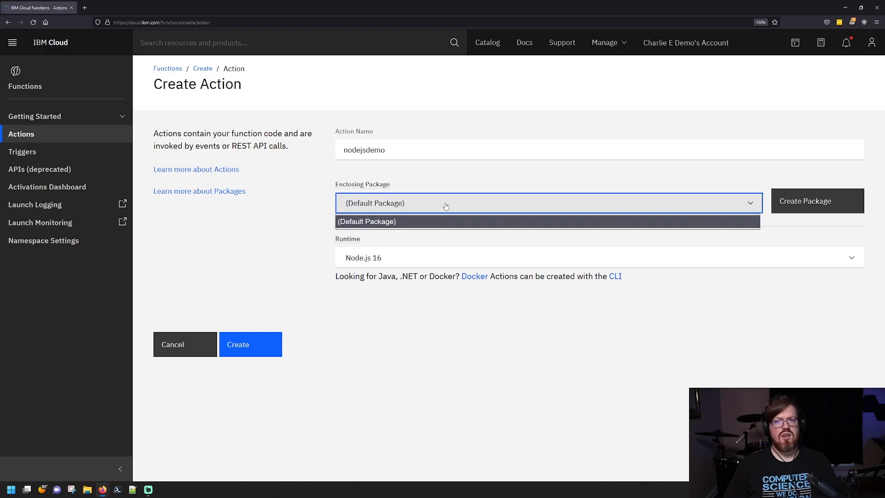
pyautogui.moveTo(815, 210)
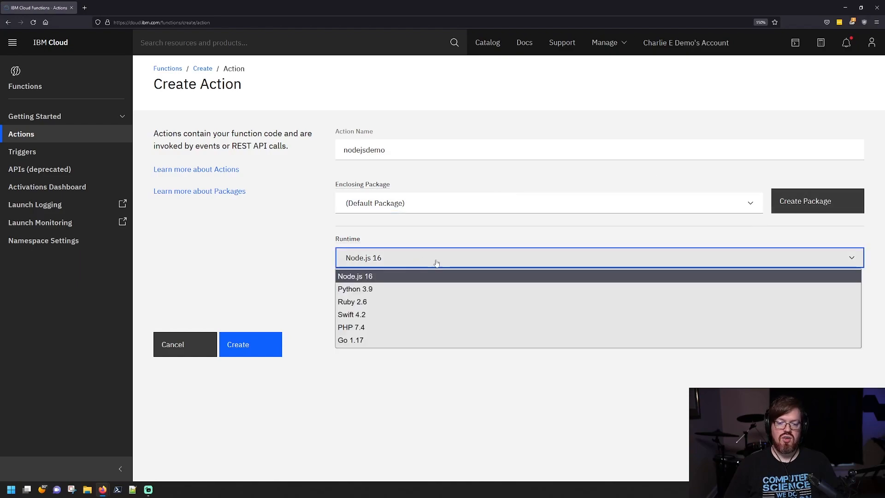
pyautogui.moveTo(493, 327)
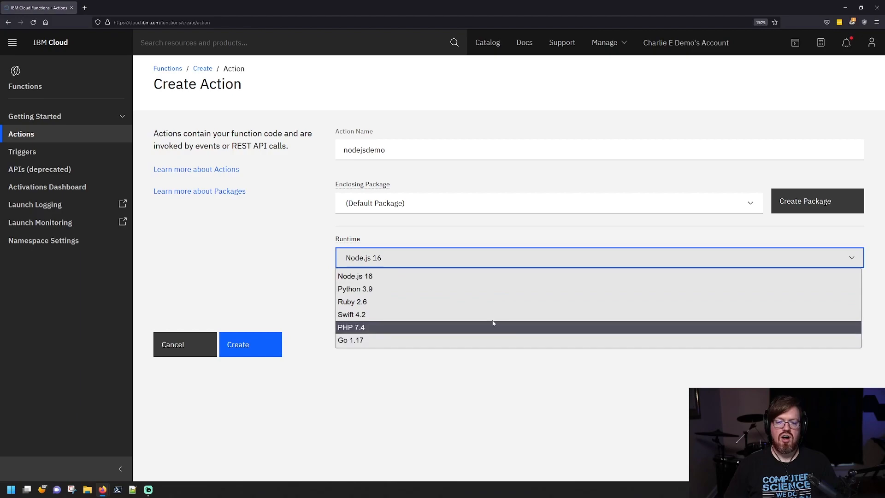
pyautogui.moveTo(501, 315)
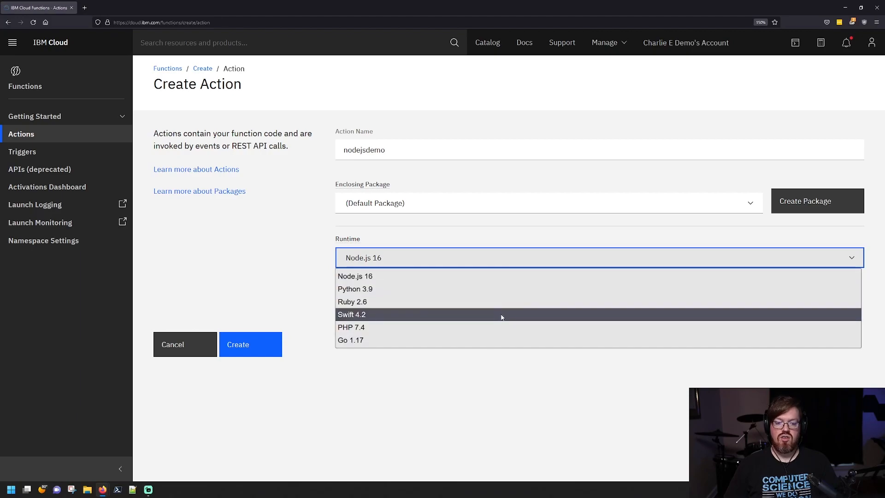
pyautogui.moveTo(504, 301)
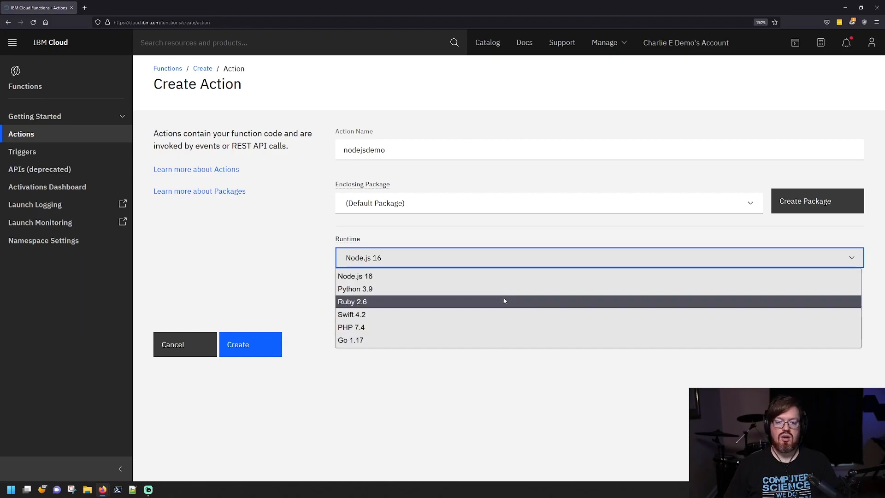
pyautogui.moveTo(497, 339)
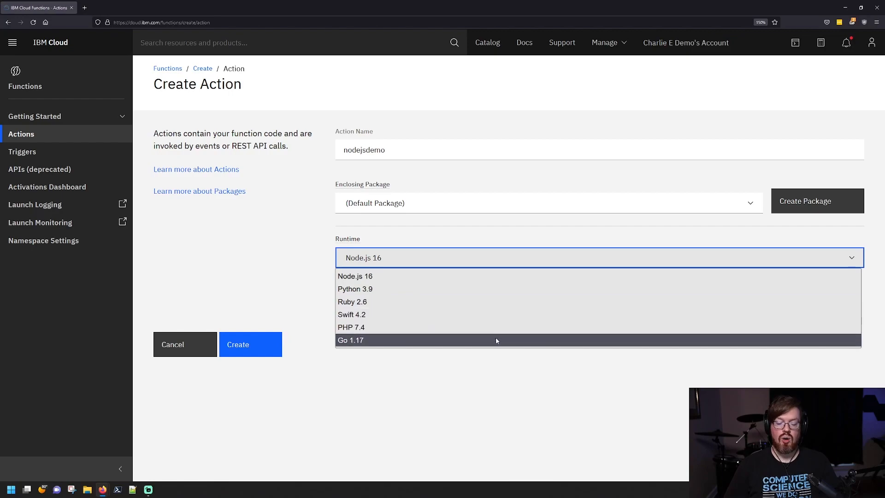
pyautogui.moveTo(498, 365)
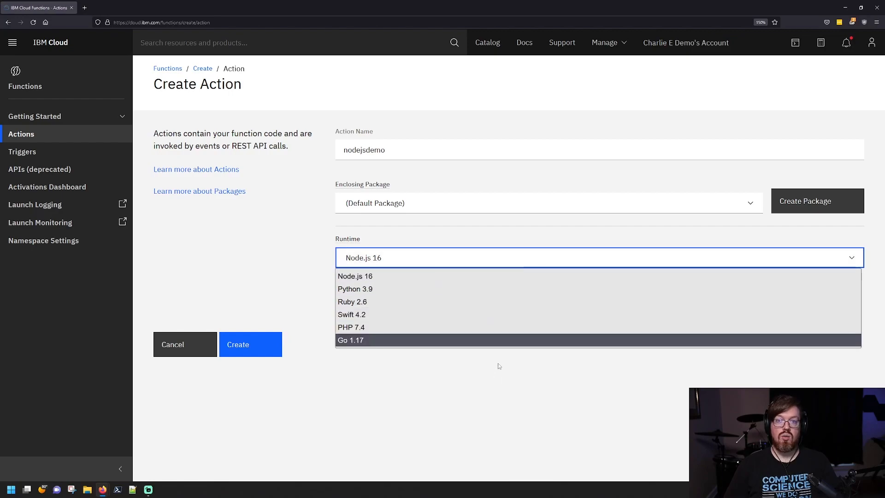
pyautogui.click(355, 276)
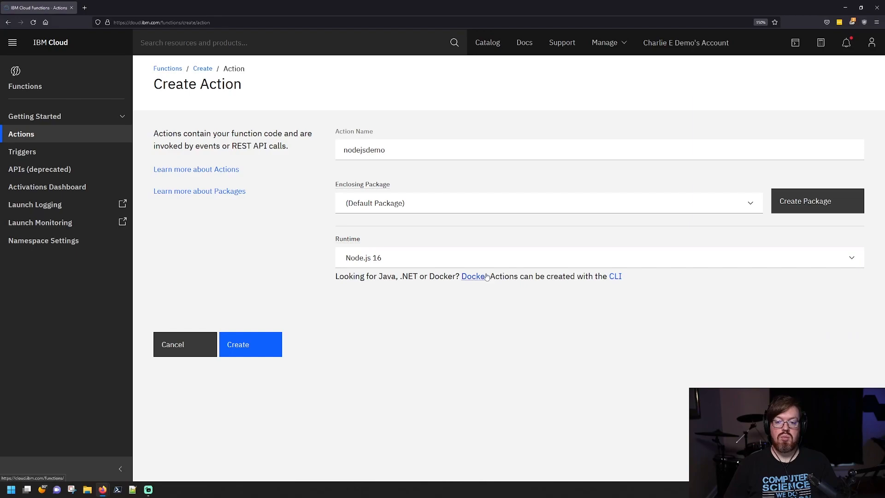
pyautogui.moveTo(508, 291)
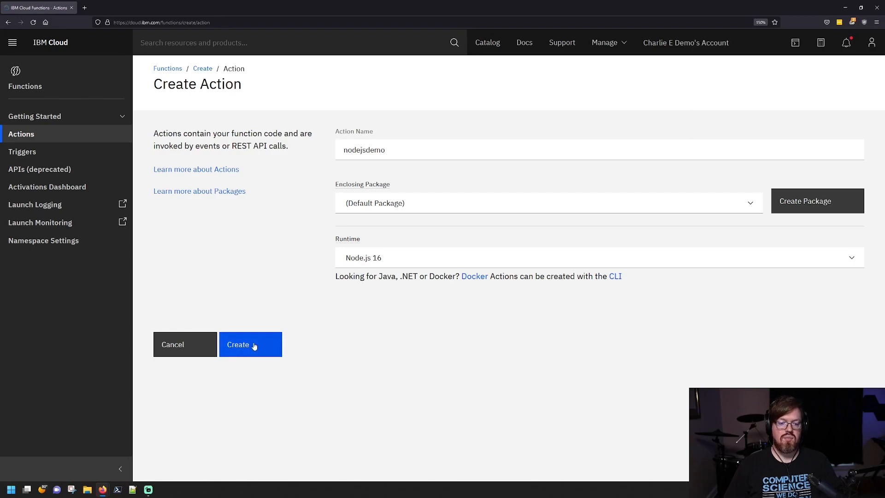
pyautogui.click(250, 344)
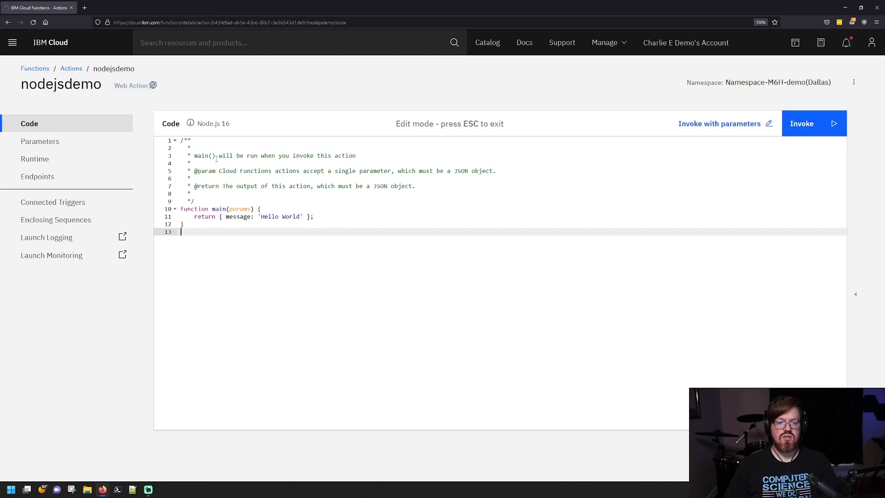
pyautogui.moveTo(282, 135)
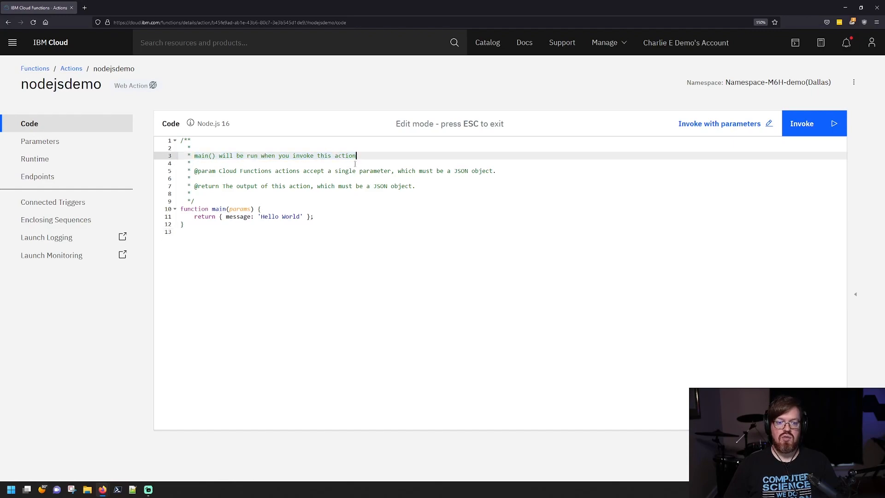
pyautogui.doubleClick(201, 156)
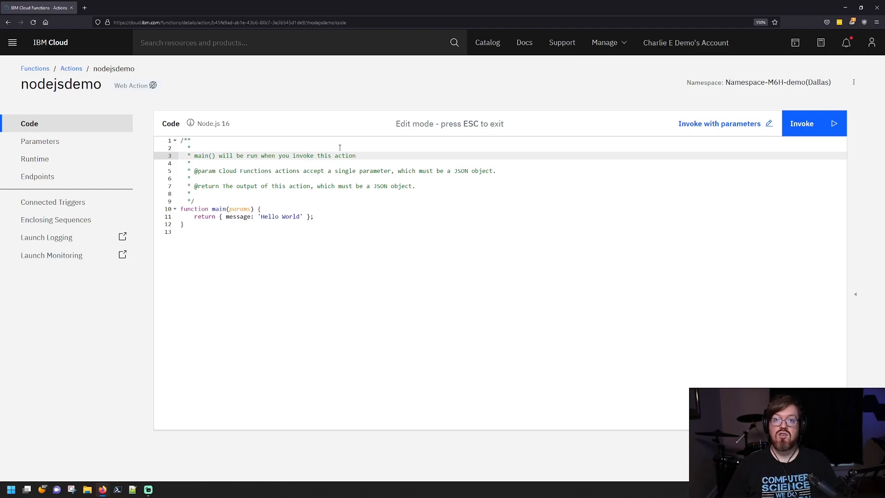
pyautogui.doubleClick(204, 170)
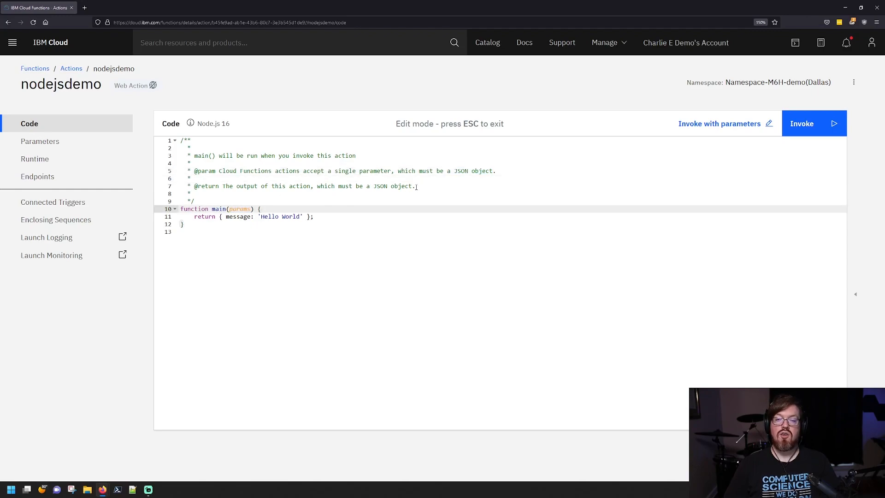
pyautogui.click(303, 216)
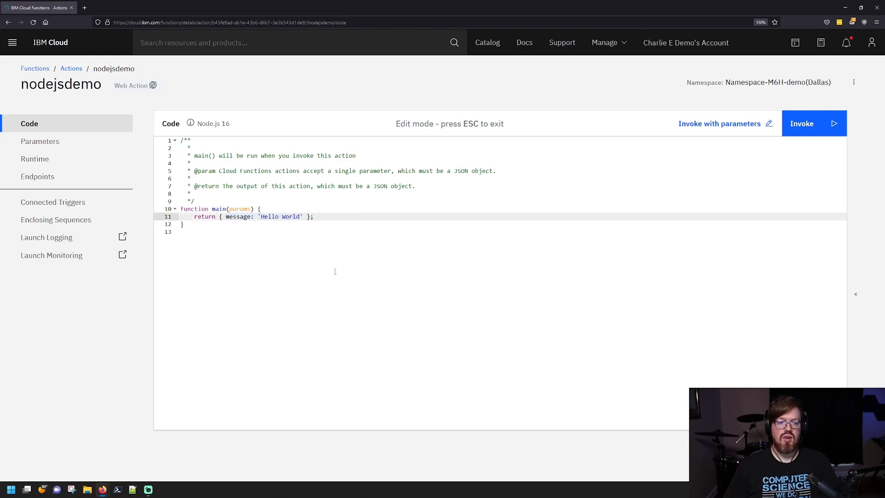
pyautogui.doubleClick(219, 209)
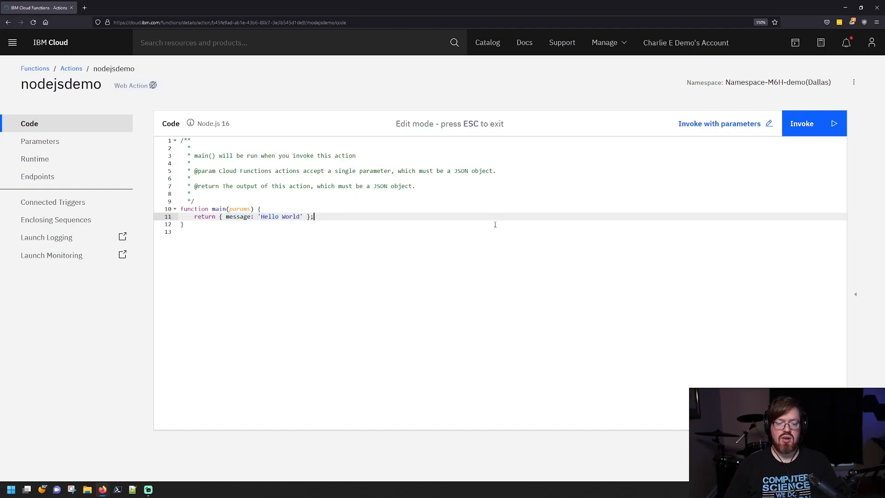
pyautogui.moveTo(830, 130)
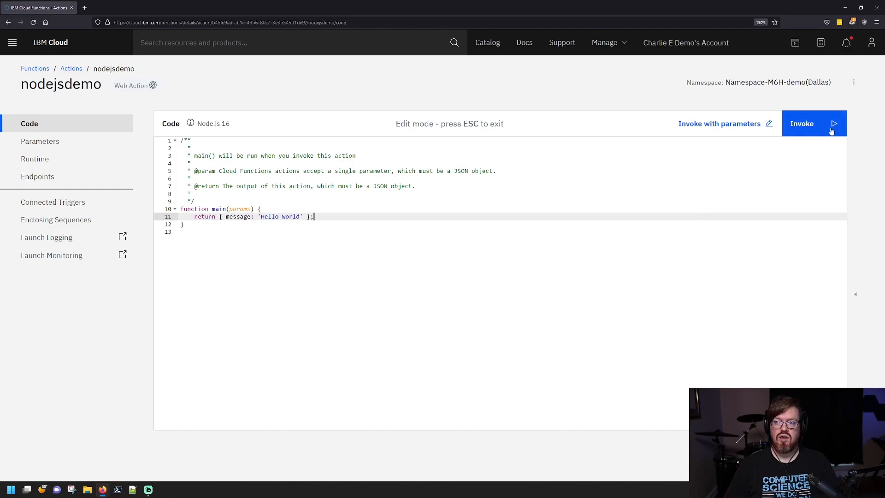
# Step: Invoke nodejsdemo and see the 'Hello World' activation result
pyautogui.click(802, 123)
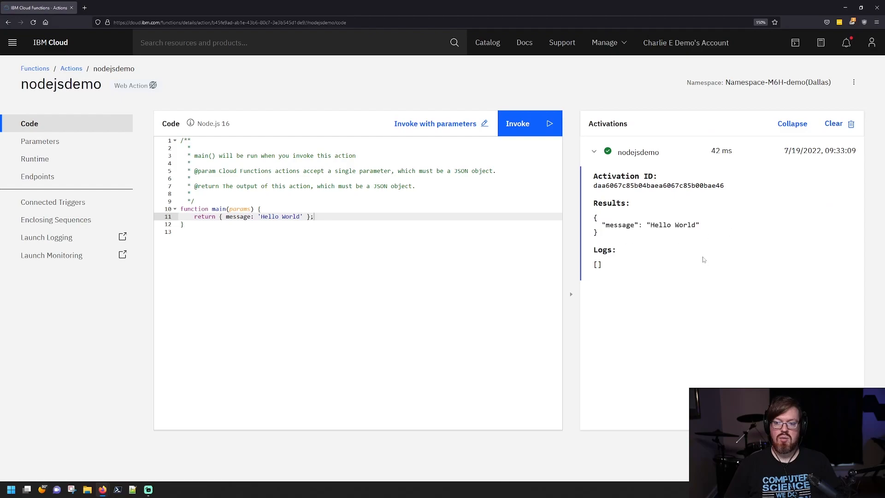
pyautogui.moveTo(322, 217)
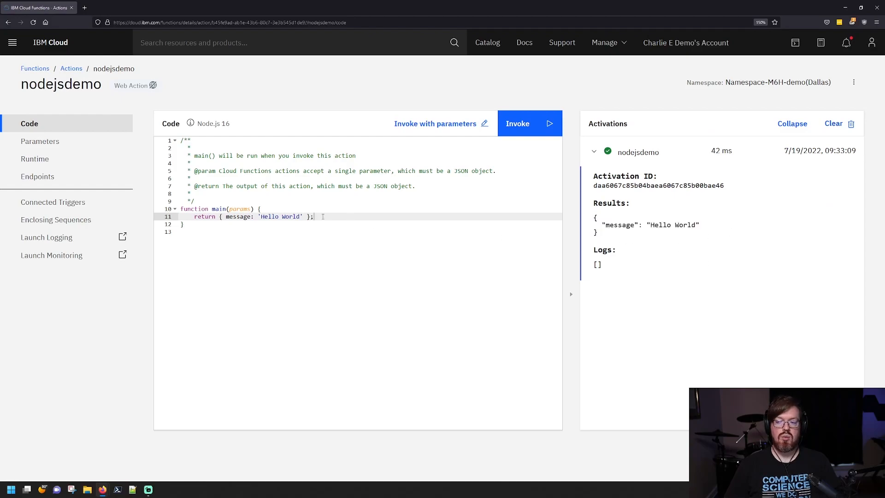
pyautogui.moveTo(333, 198)
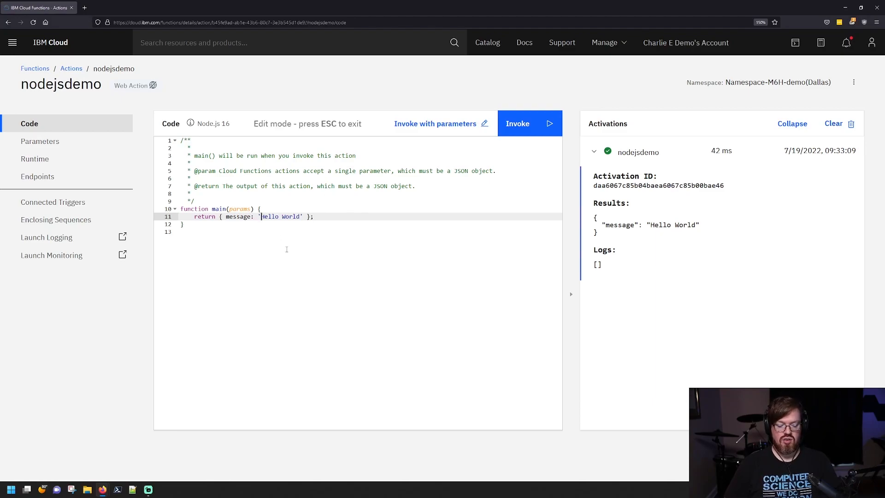
# Step: Change line 11 to return `Hello ${params.name}` and save the code
pyautogui.write('`')
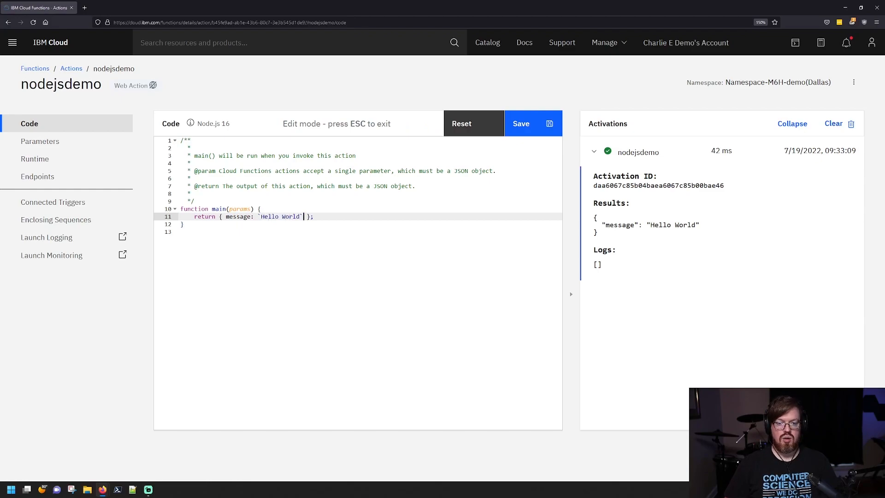
pyautogui.write('$')
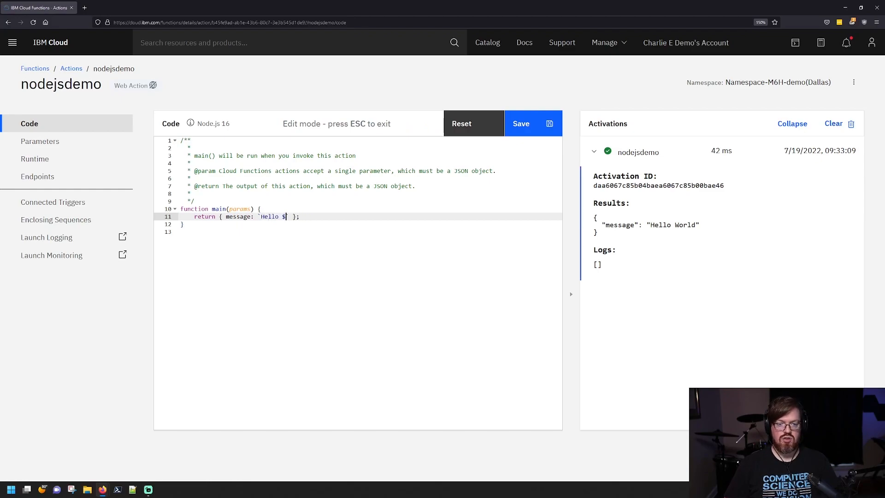
pyautogui.write('{')
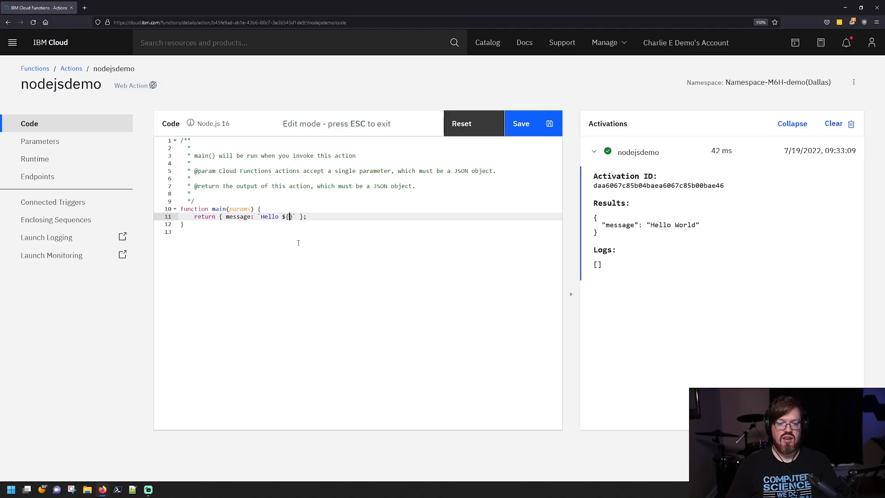
pyautogui.write('params.name')
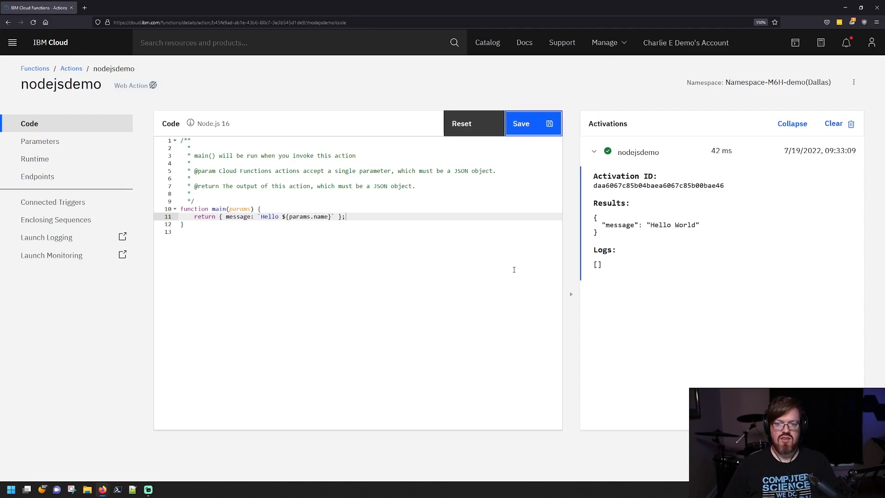
pyautogui.click(520, 123)
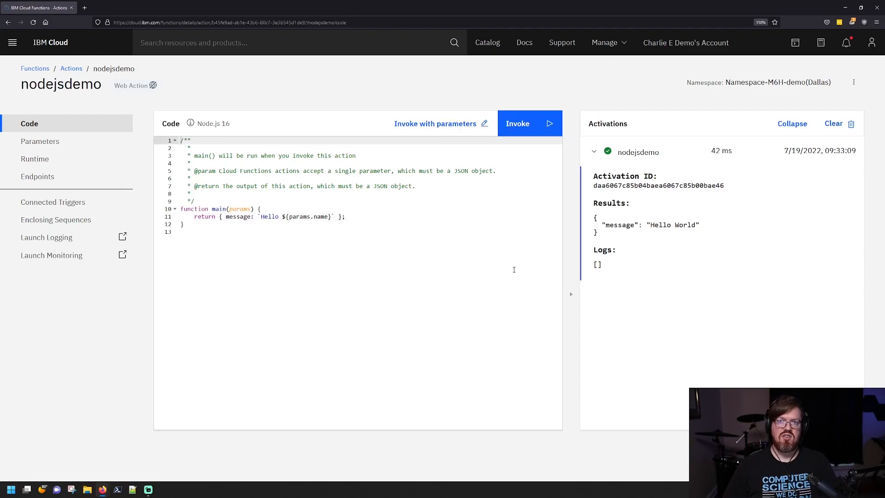
# Step: Invoke the updated action without parameters, which returns 'Hello undefined'
pyautogui.click(528, 124)
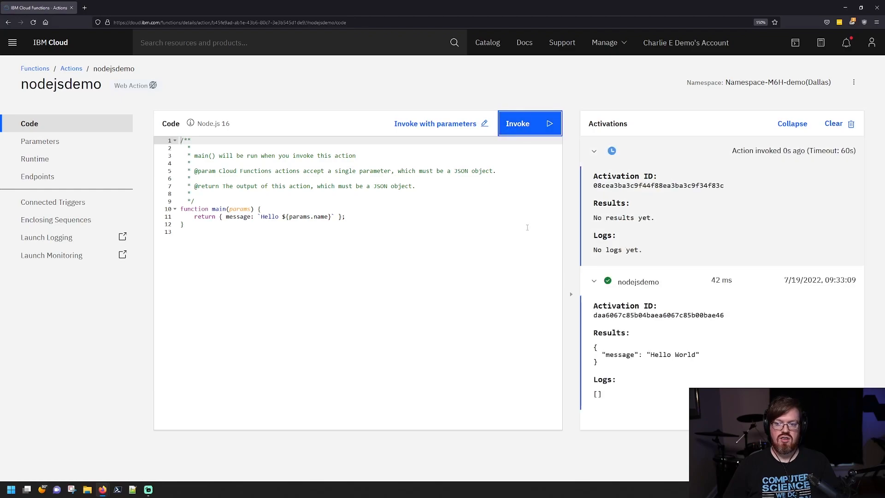
pyautogui.click(529, 123)
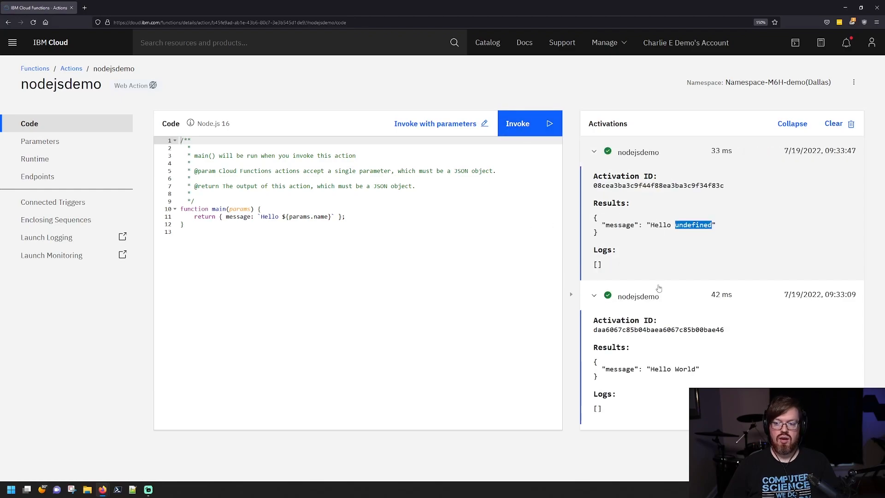
pyautogui.moveTo(654, 290)
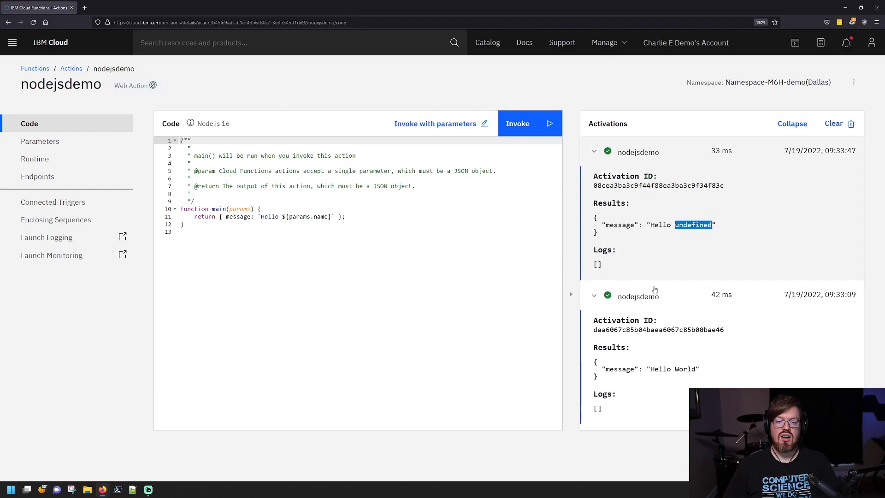
pyautogui.click(301, 216)
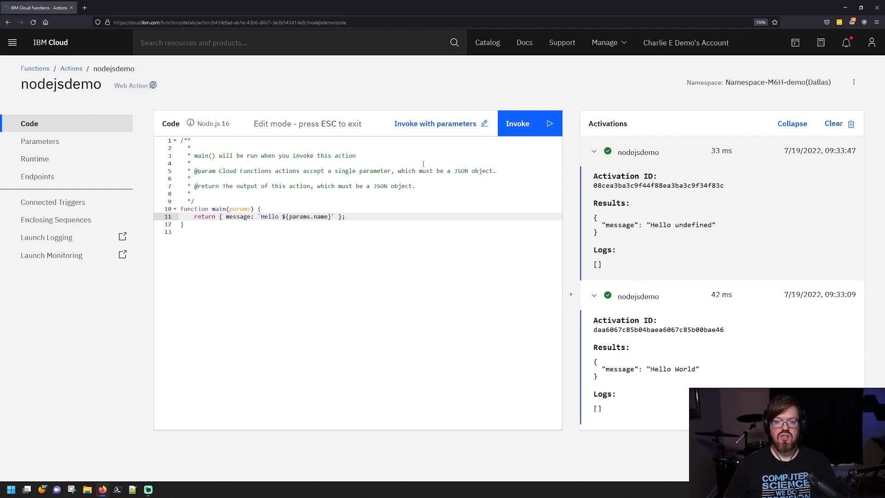
pyautogui.moveTo(459, 185)
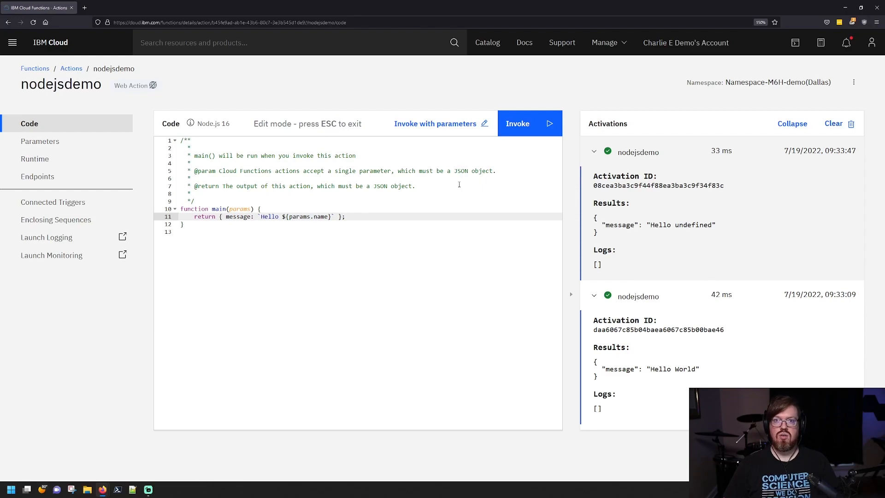
pyautogui.moveTo(435, 124)
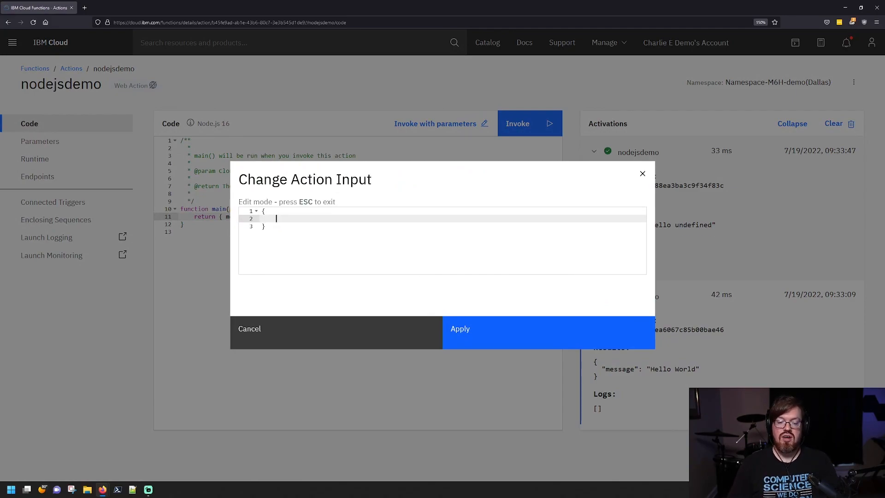
# Step: Apply {"name": "charlie Evans"} as input and invoke the action for a personalized greeting
pyautogui.write('"')
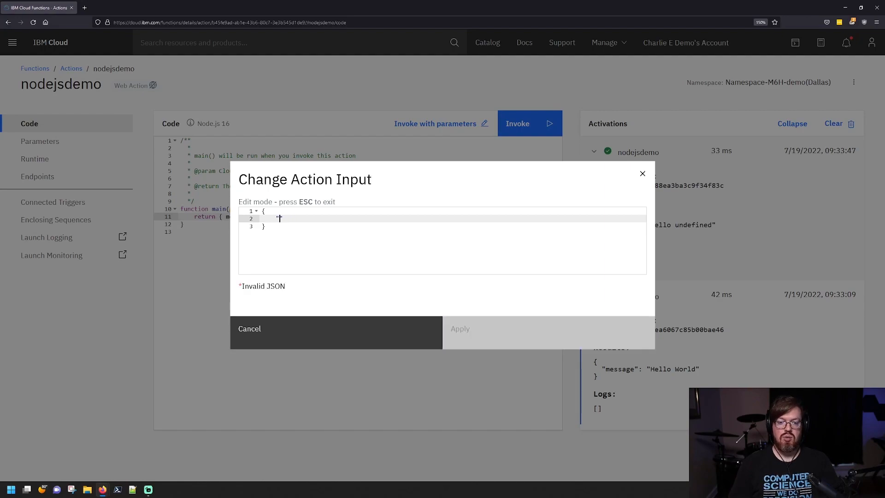
pyautogui.write('"name": "c')
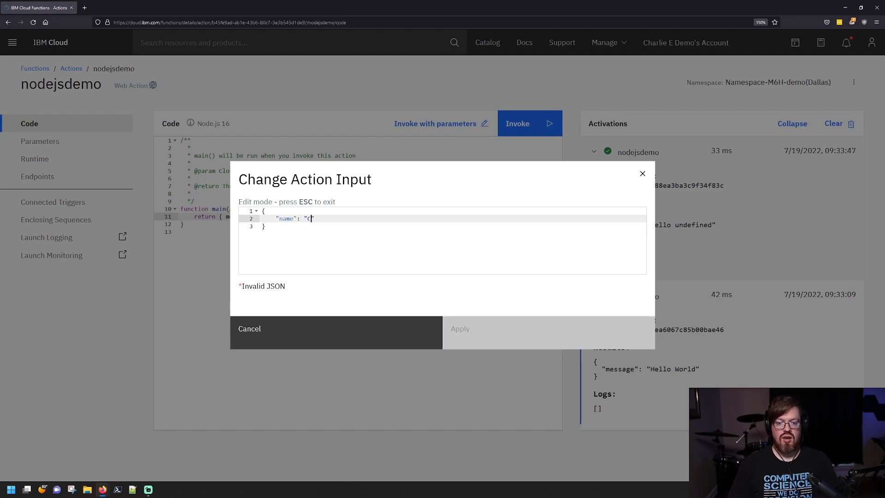
pyautogui.write('harlie Evans')
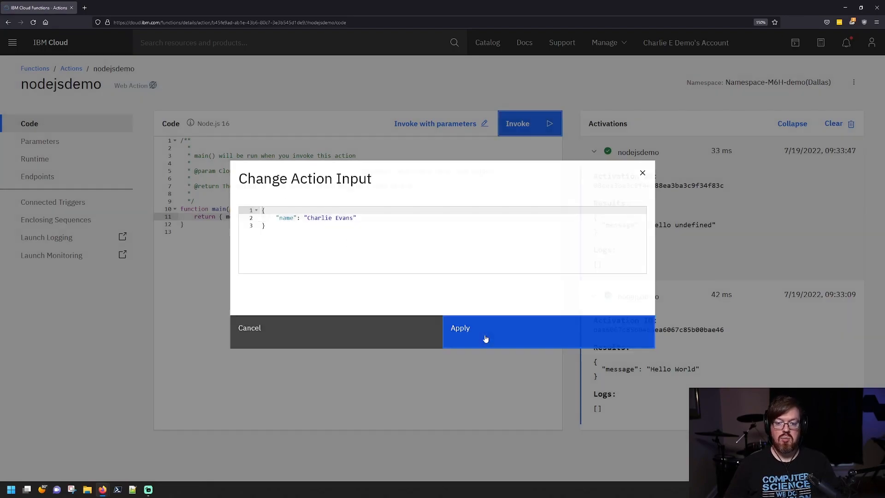
pyautogui.click(460, 328)
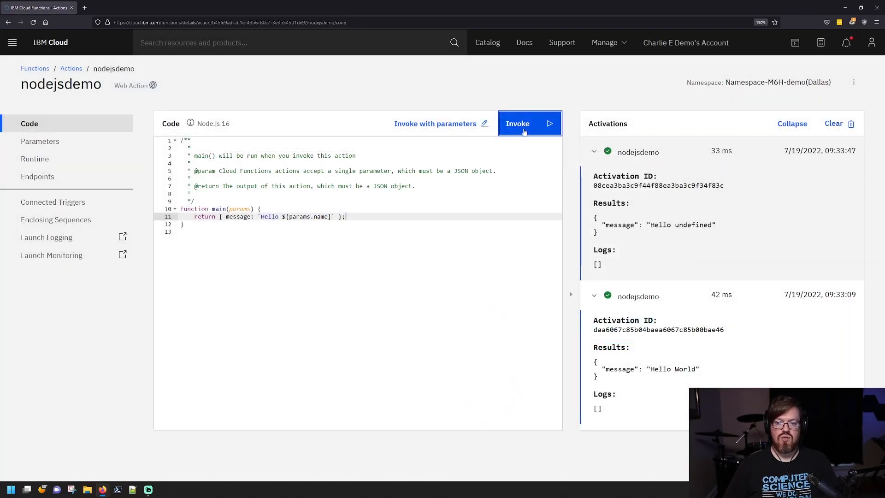
pyautogui.click(517, 124)
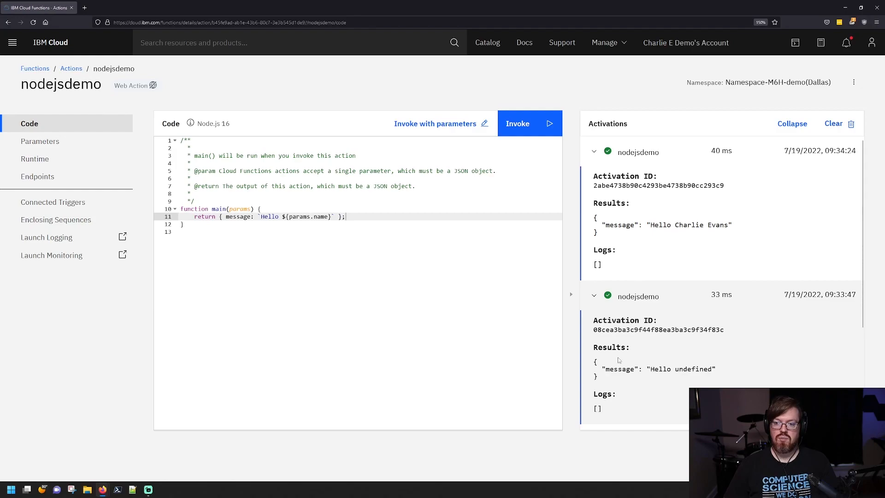
pyautogui.moveTo(555, 279)
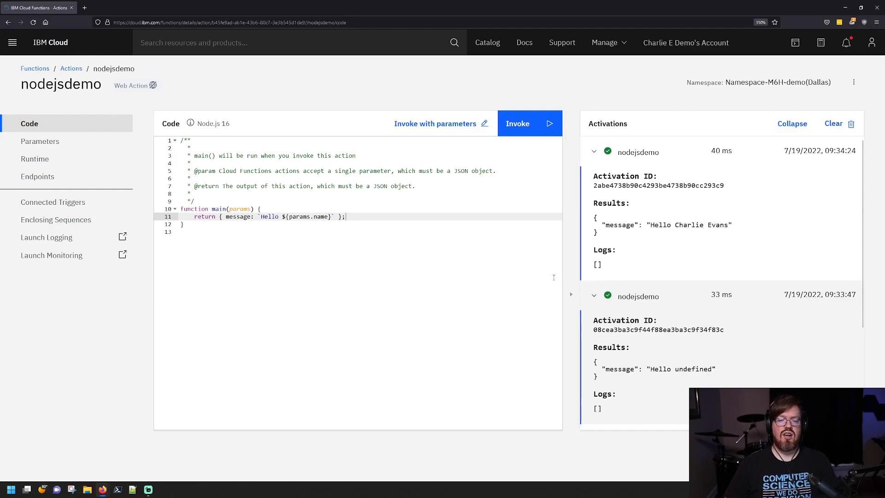
pyautogui.moveTo(834, 124)
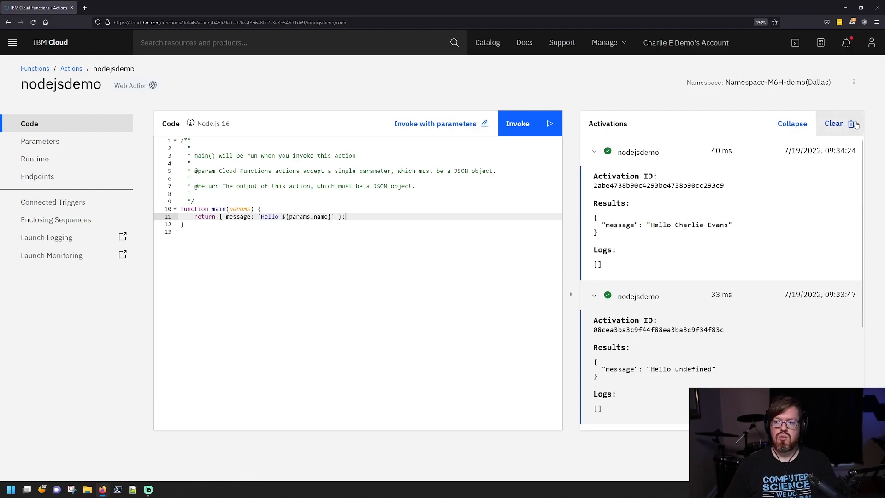
# Step: Clear all past activation results for nodejsdemo
pyautogui.click(834, 123)
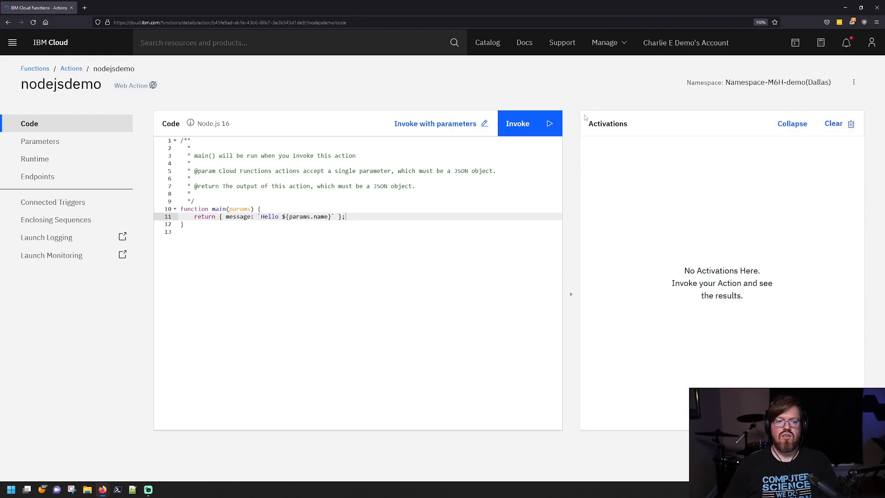
pyautogui.moveTo(573, 117)
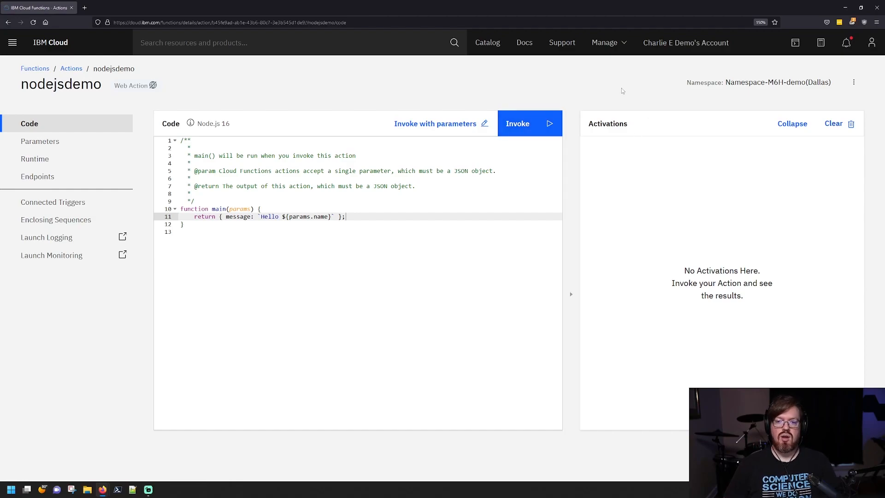
pyautogui.moveTo(389, 159)
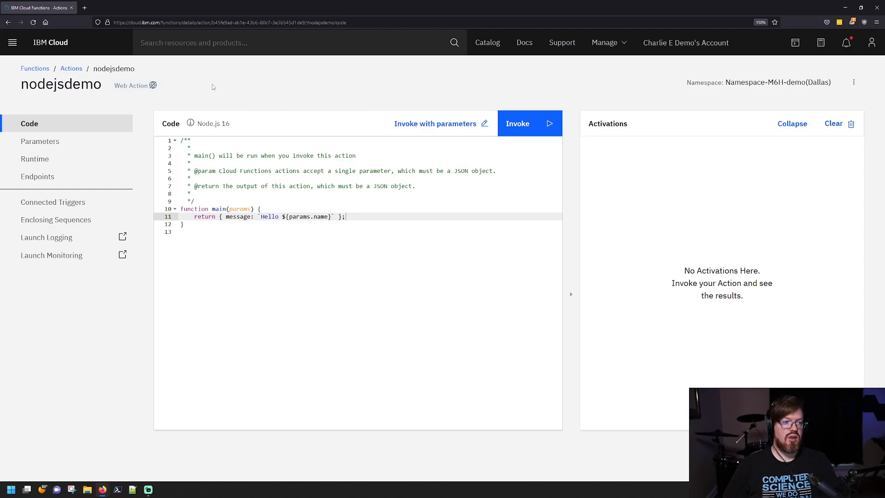
pyautogui.moveTo(37, 177)
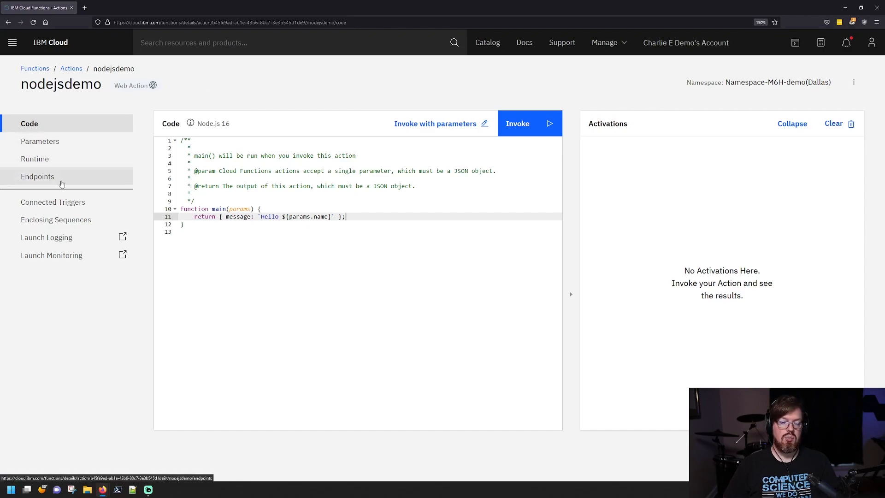
# Step: Tick Enable as Web Action on nodejsdemo's Endpoints page and save
pyautogui.click(37, 176)
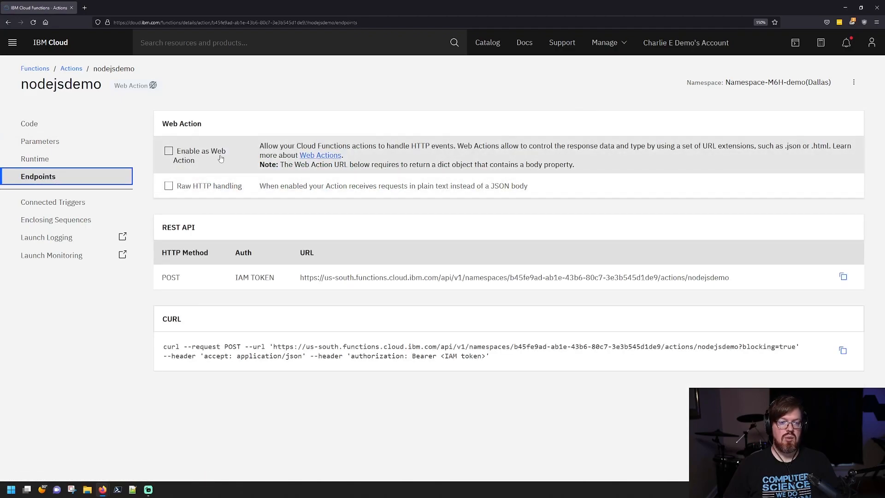
pyautogui.moveTo(586, 154)
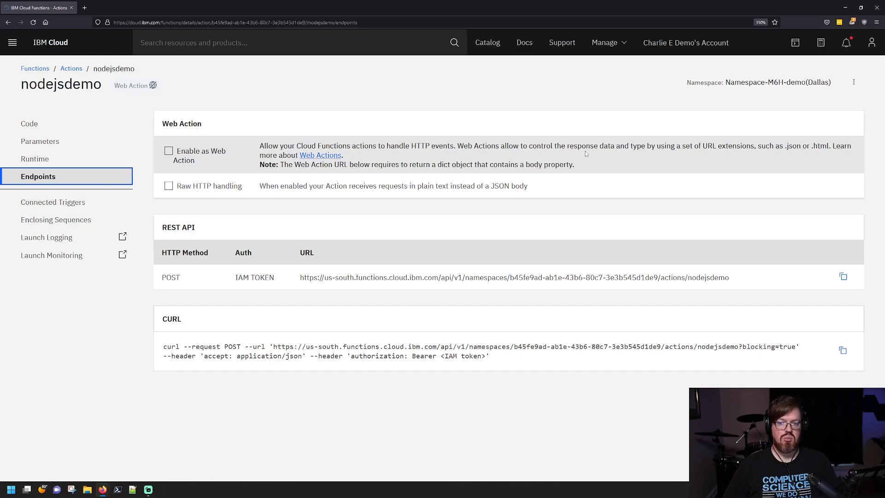
pyautogui.moveTo(255, 161)
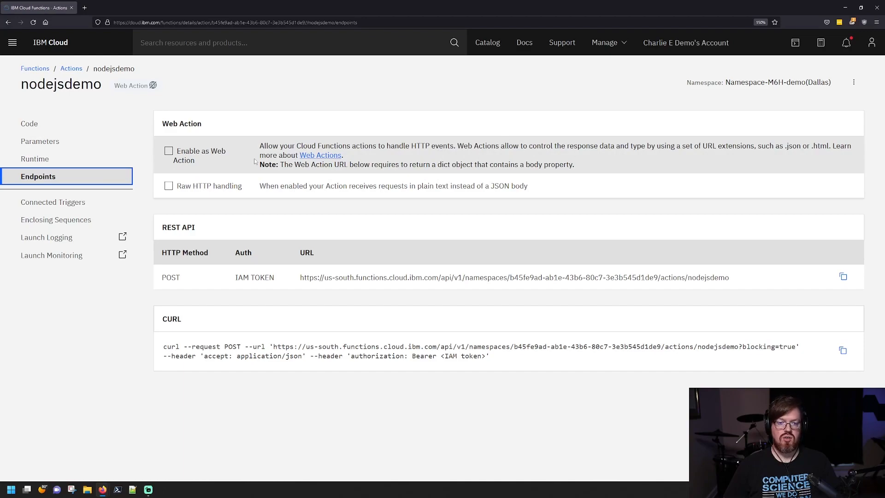
pyautogui.click(168, 151)
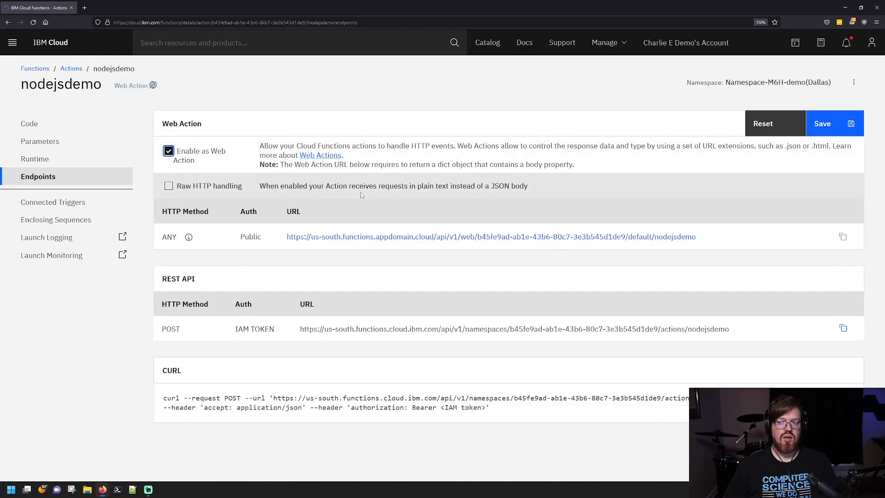
pyautogui.click(822, 123)
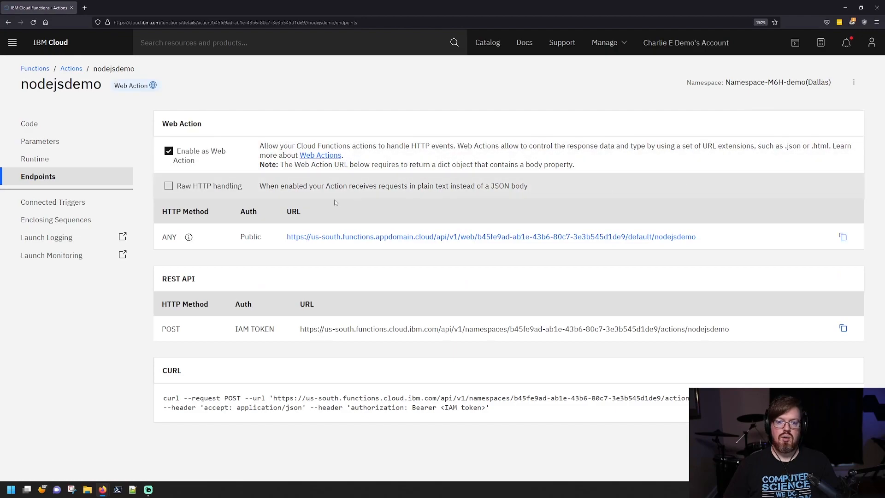
pyautogui.moveTo(420, 237)
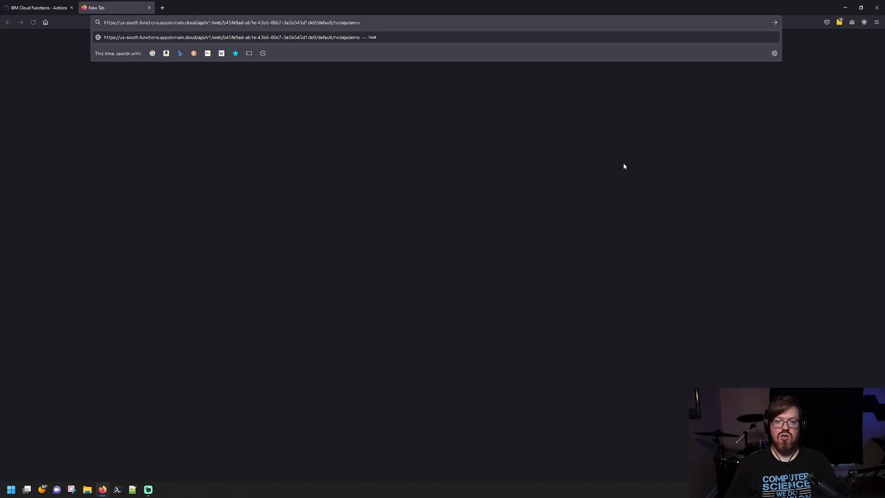
# Step: Load the web action URL with '.json' appended, showing 'Hello undefined'
pyautogui.write('.json')
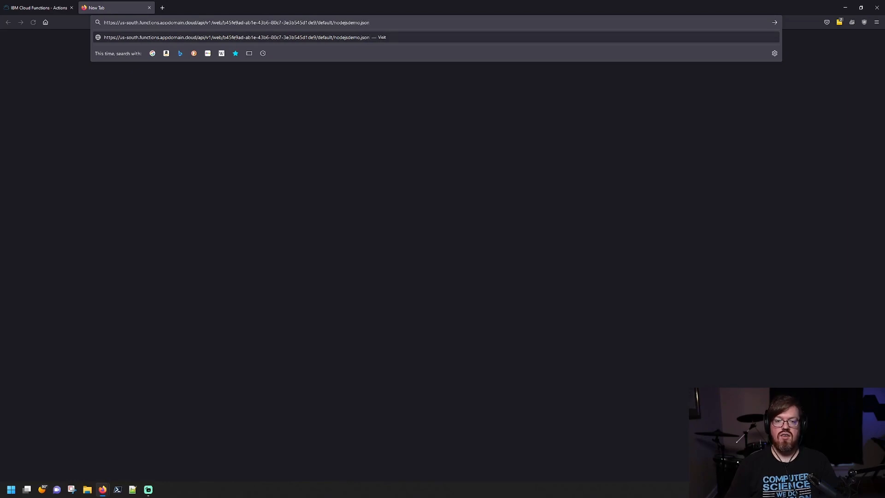
pyautogui.press('Return')
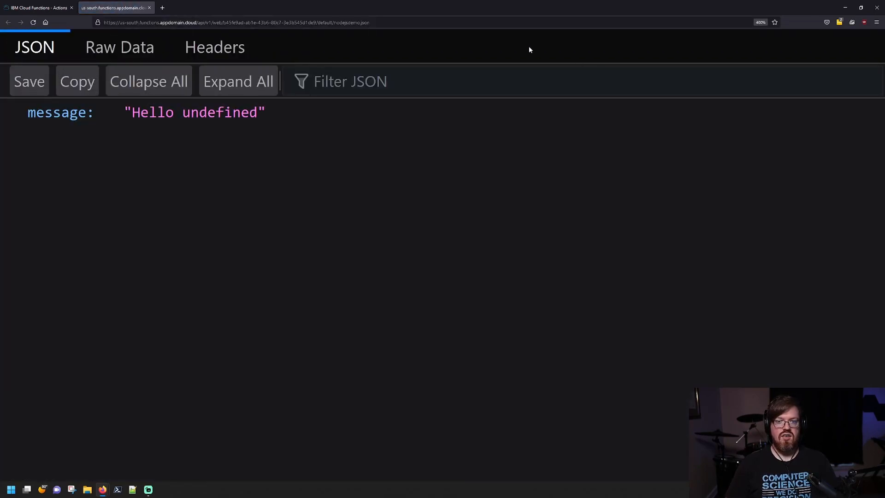
pyautogui.moveTo(240, 133)
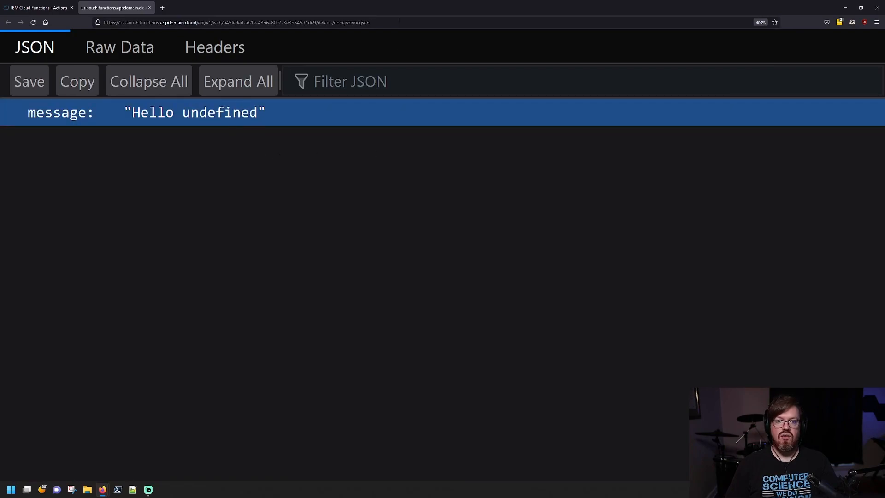
# Step: Append '?name=Charlie Evans' to the web action URL, then return to Cloud Functions
pyautogui.click(237, 23)
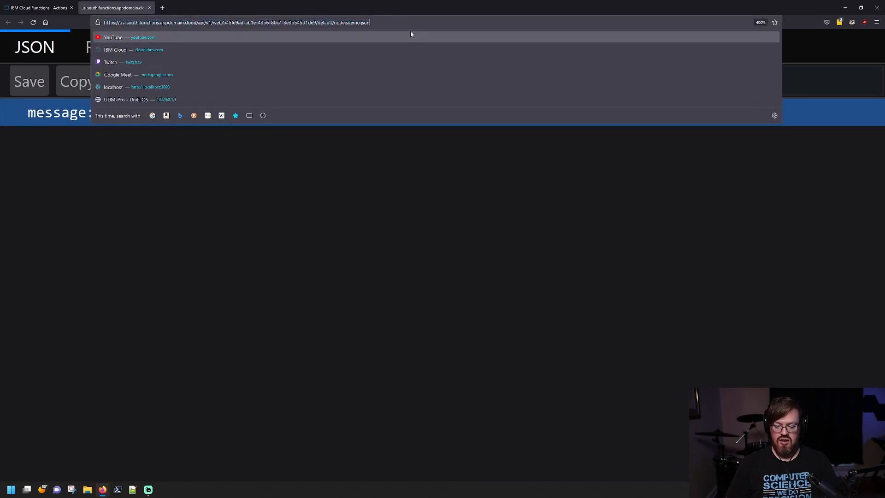
pyautogui.write('?name=')
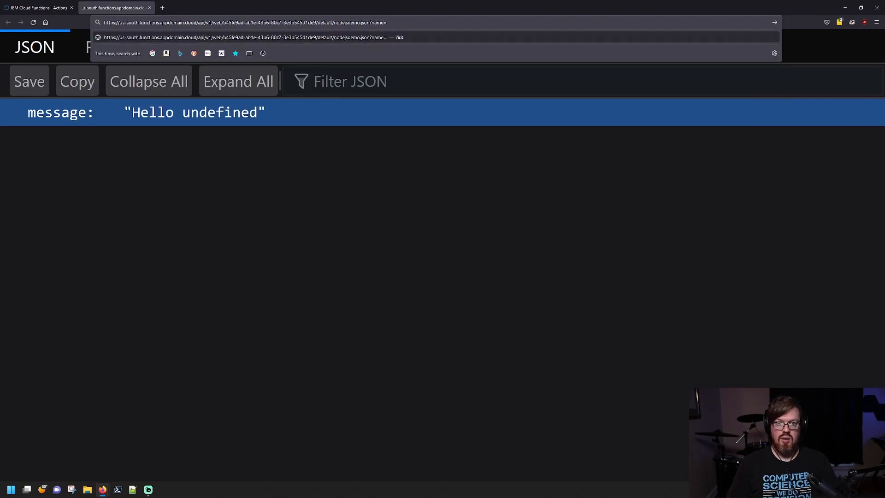
pyautogui.write('Charlie E')
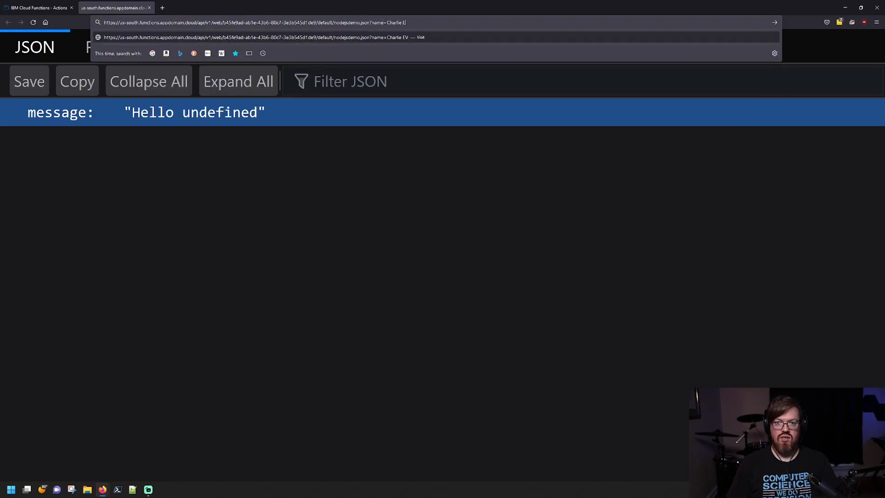
pyautogui.press('Return')
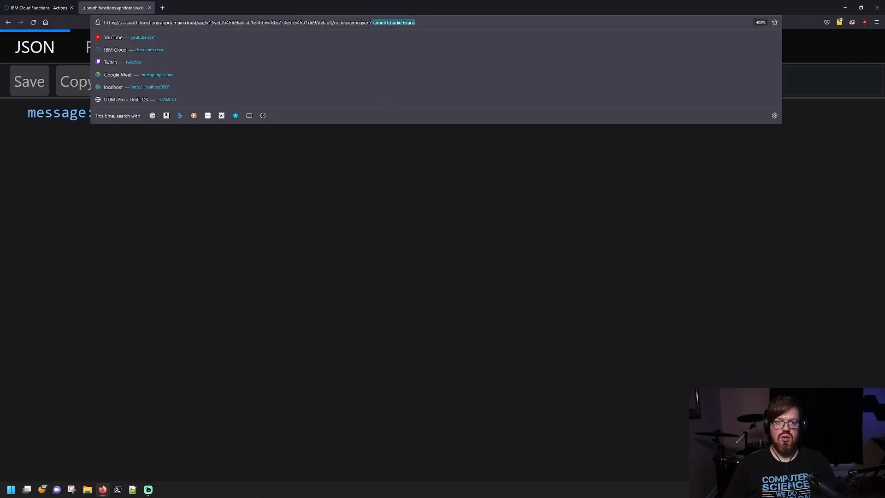
pyautogui.press('Return')
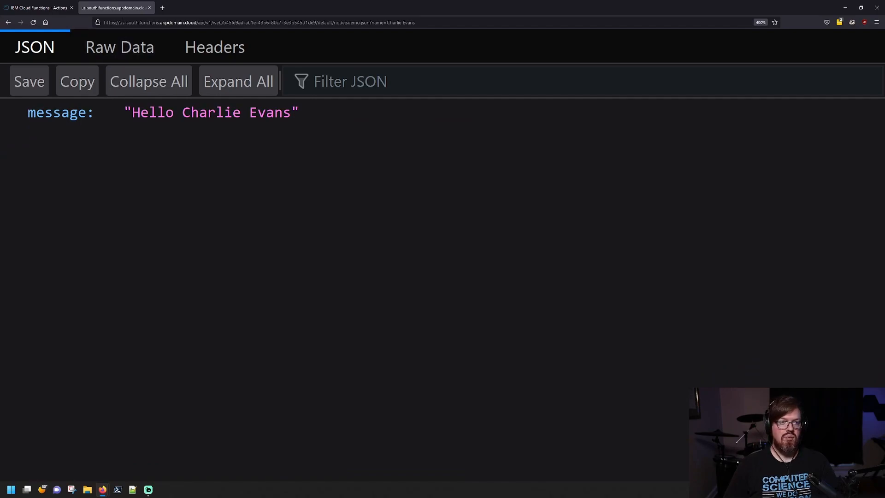
pyautogui.moveTo(115, 8)
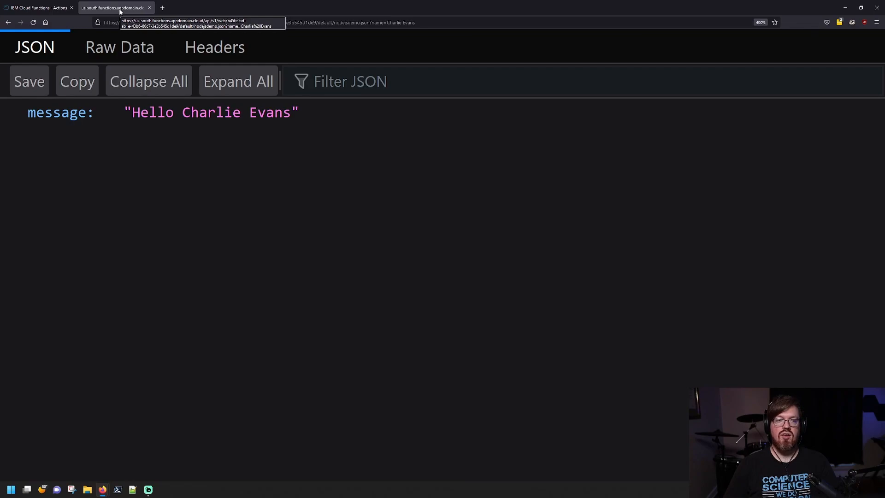
pyautogui.moveTo(112, 11)
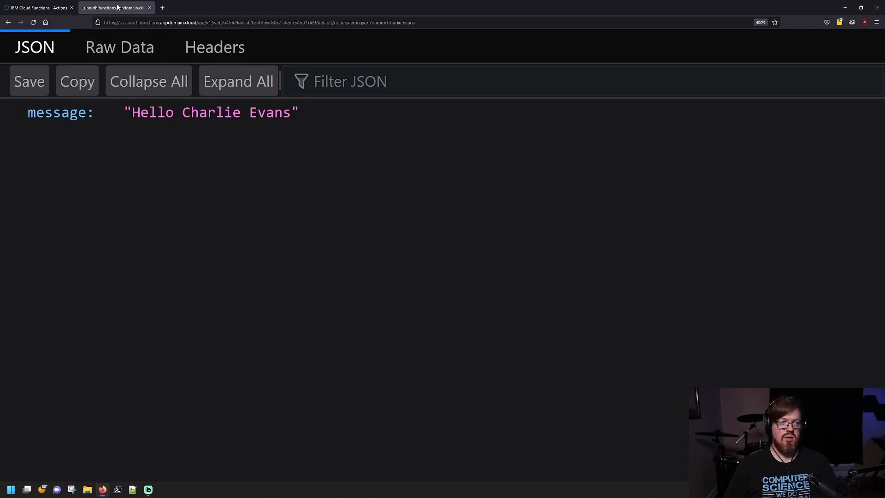
pyautogui.click(37, 8)
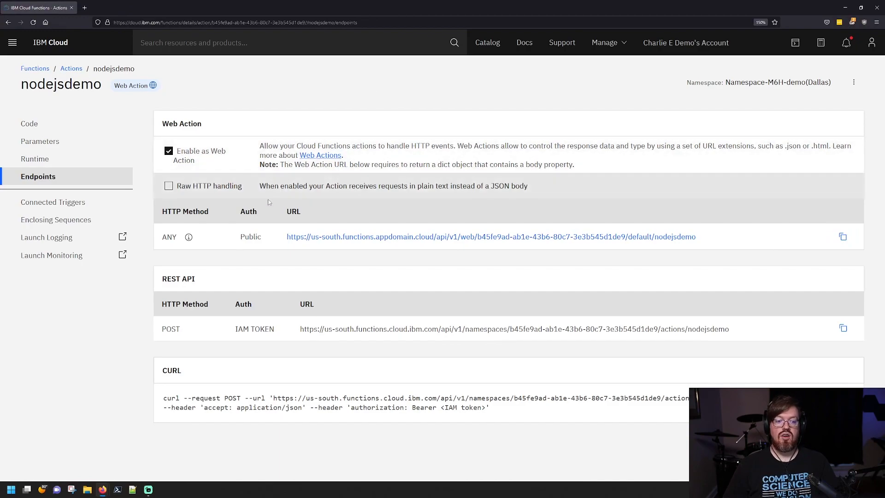
pyautogui.doubleClick(254, 329)
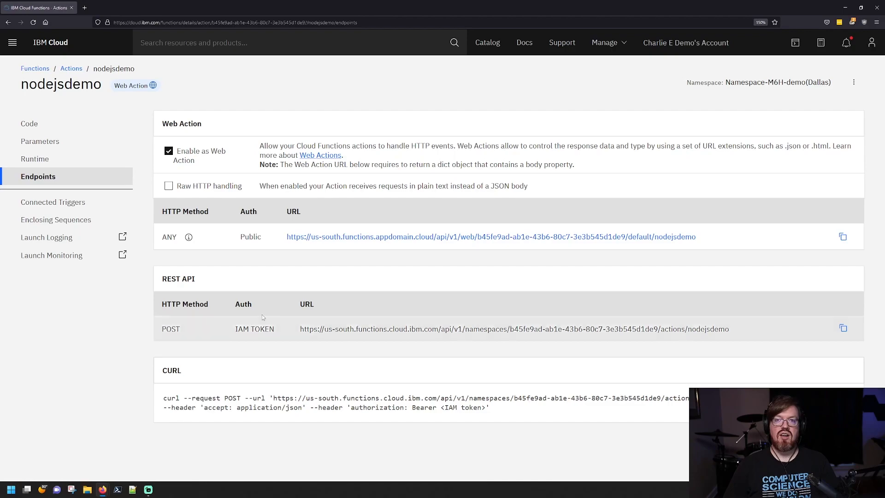
pyautogui.moveTo(260, 304)
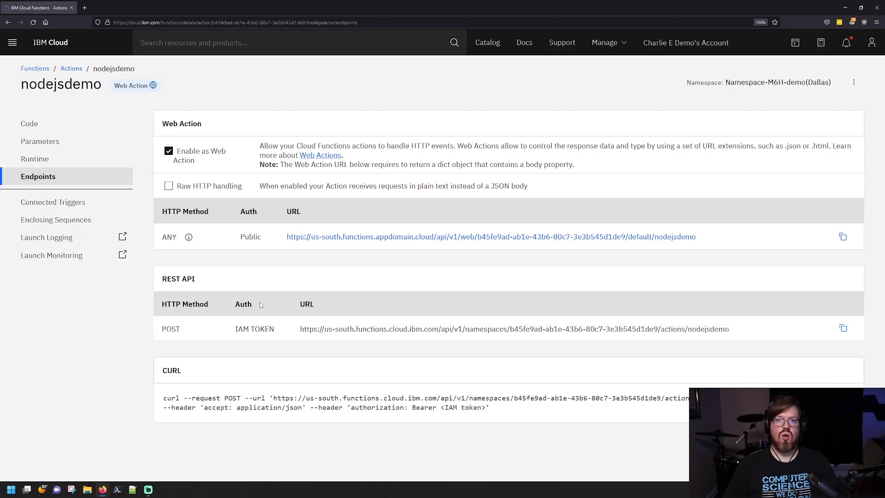
pyautogui.moveTo(260, 307)
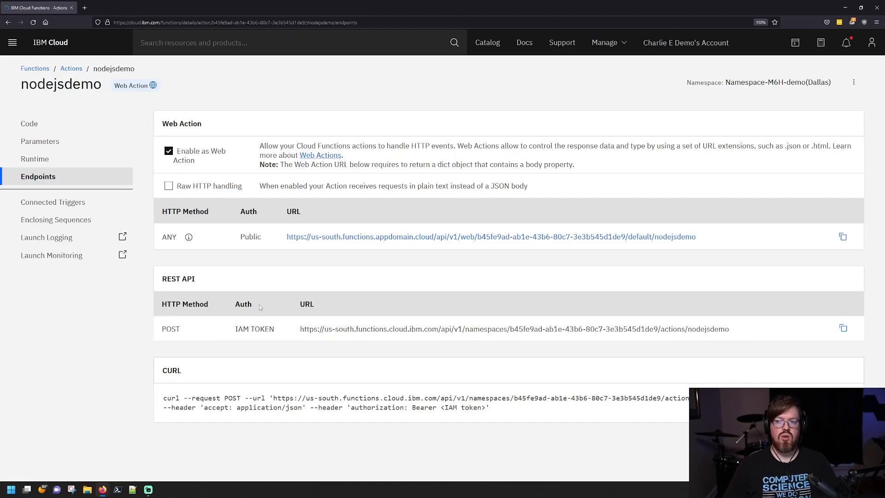
pyautogui.moveTo(356, 194)
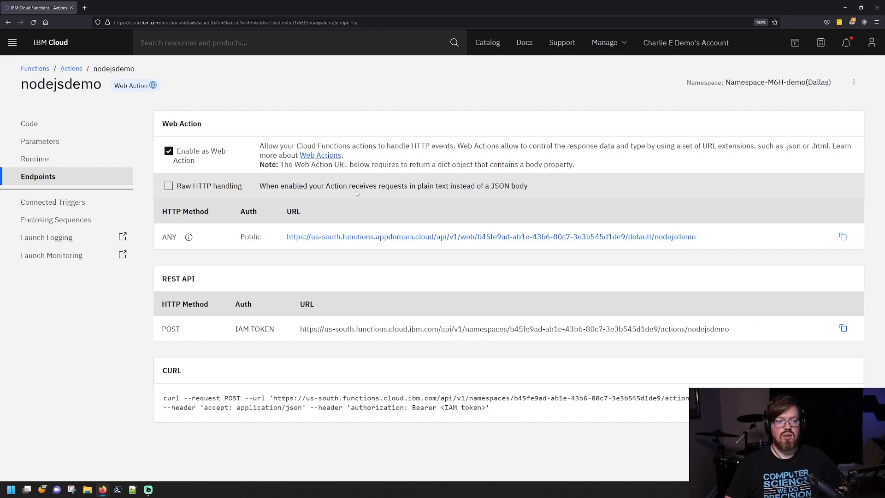
pyautogui.moveTo(336, 183)
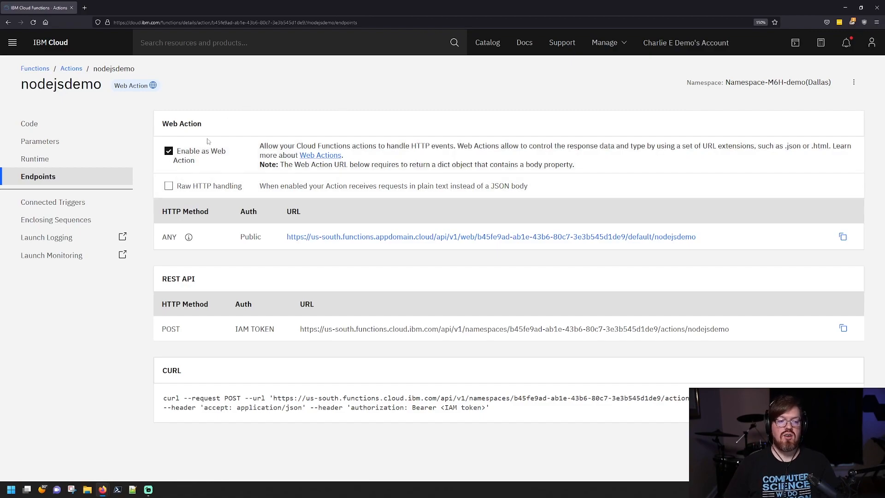
# Step: Show nodejsdemo's Connected Triggers page, confirming no triggers are connected yet
pyautogui.click(53, 202)
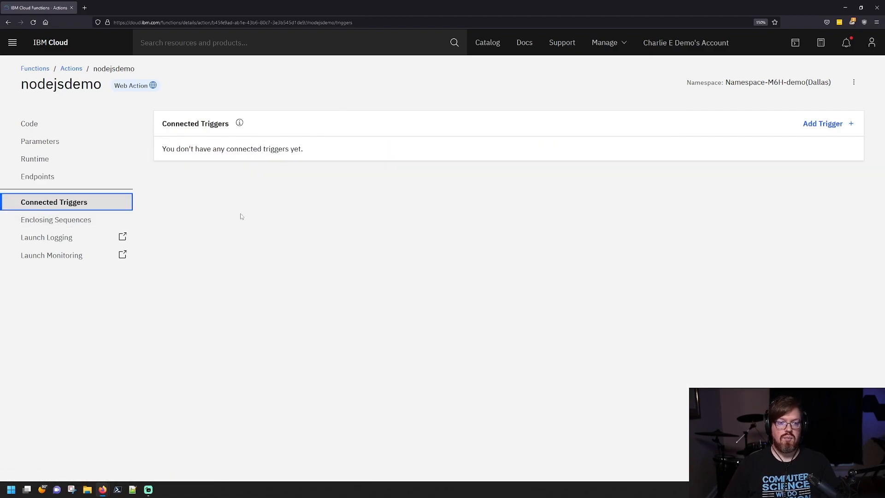
pyautogui.moveTo(305, 217)
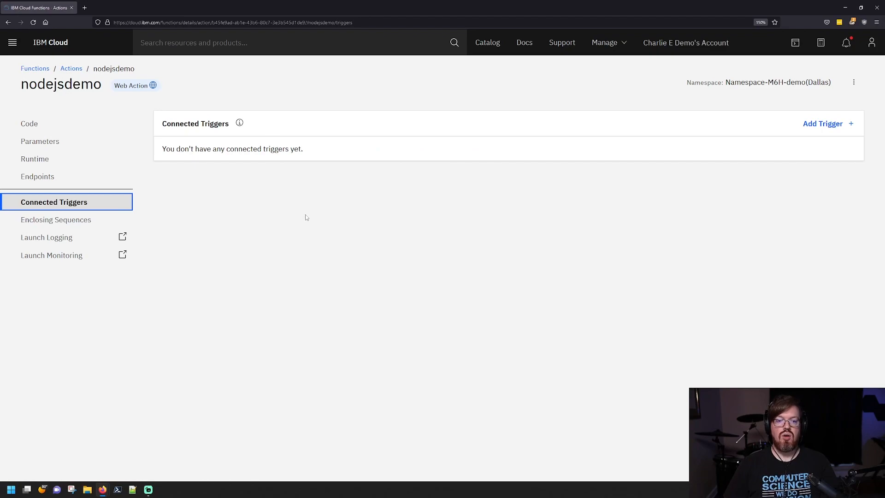
pyautogui.moveTo(315, 198)
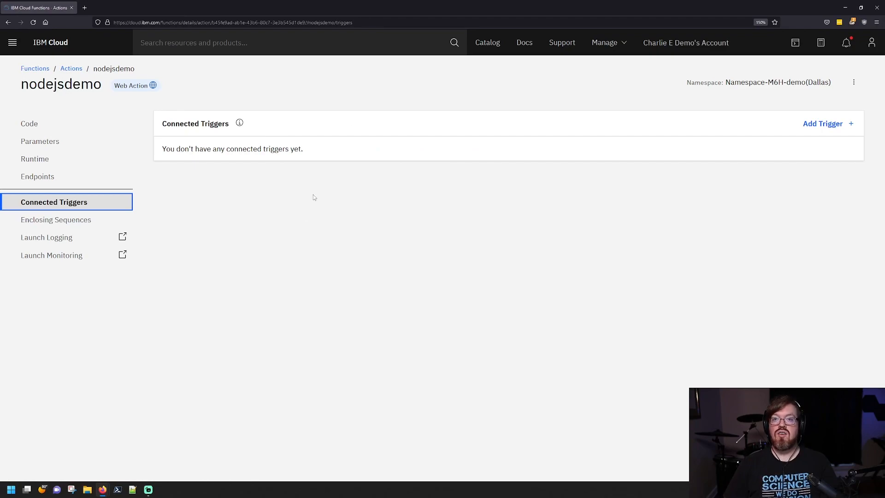
pyautogui.moveTo(352, 198)
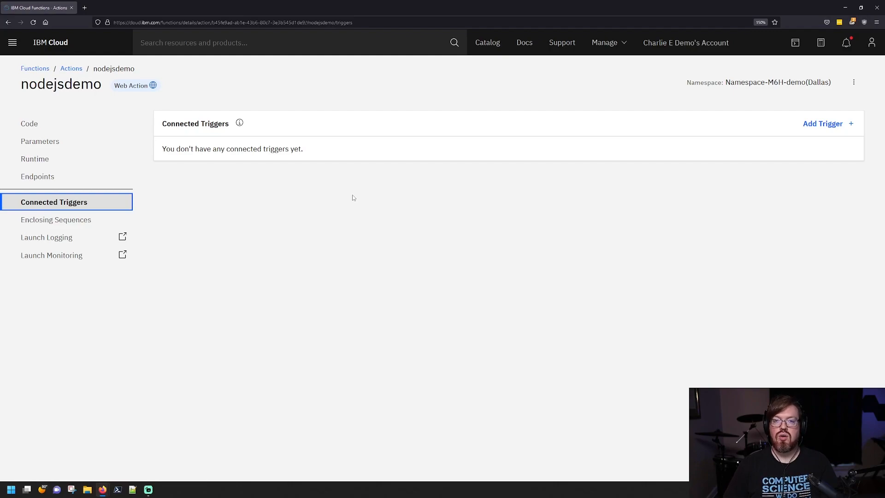
pyautogui.moveTo(302, 166)
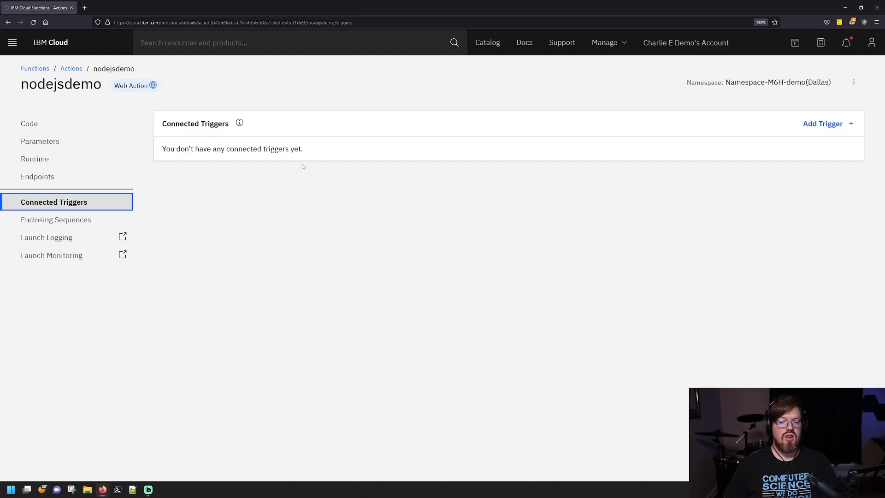
pyautogui.moveTo(327, 181)
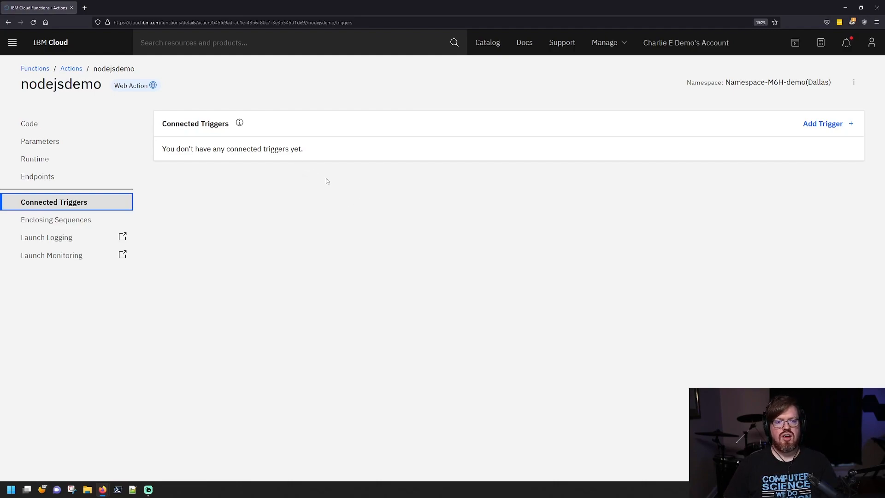